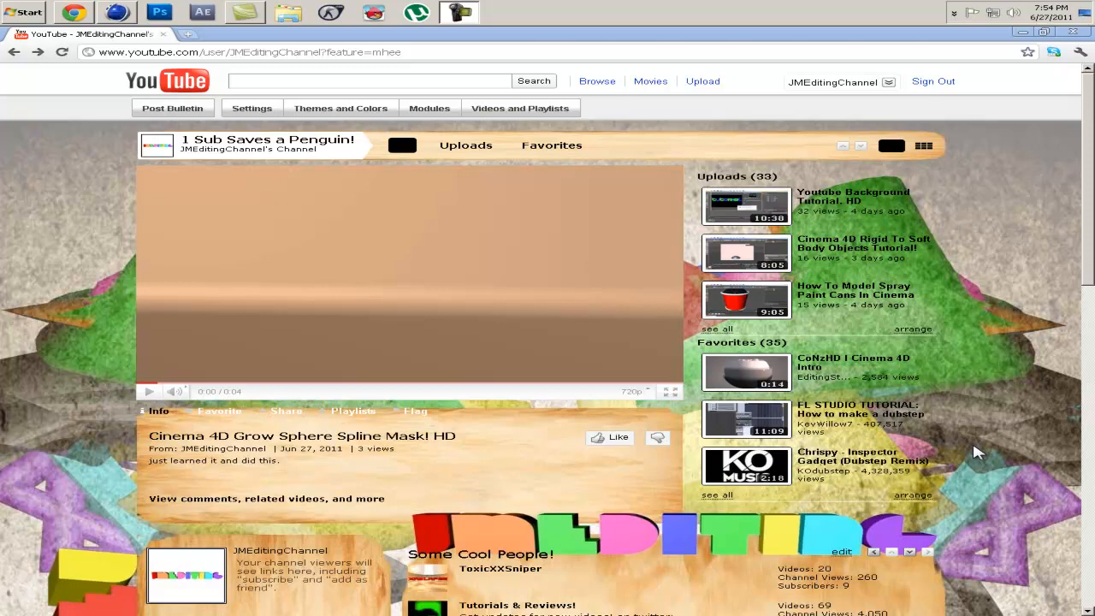
pyautogui.moveTo(704, 189)
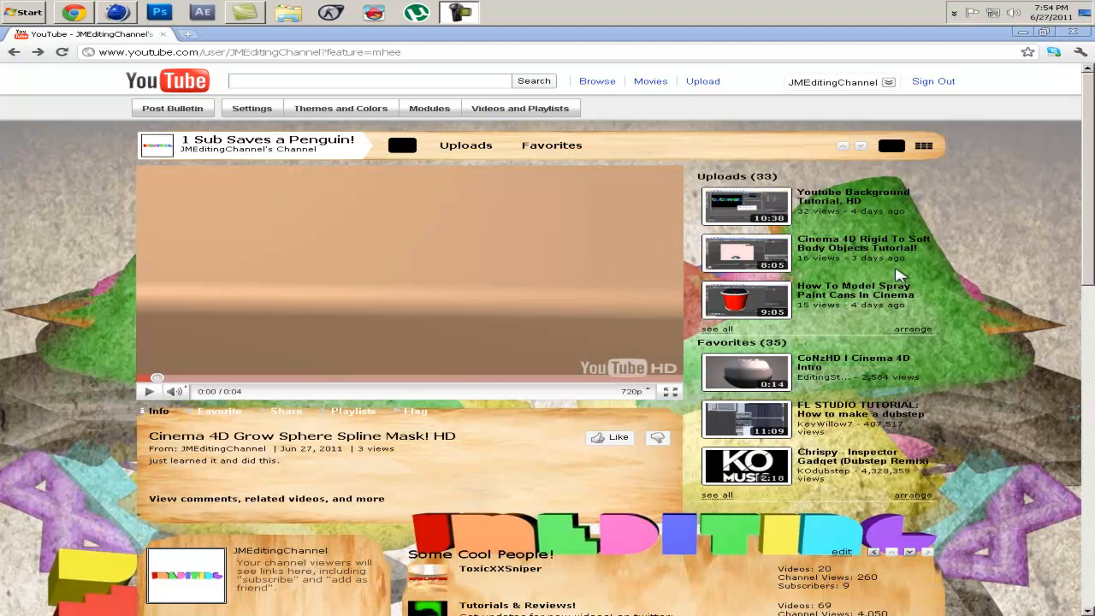
pyautogui.moveTo(907, 140)
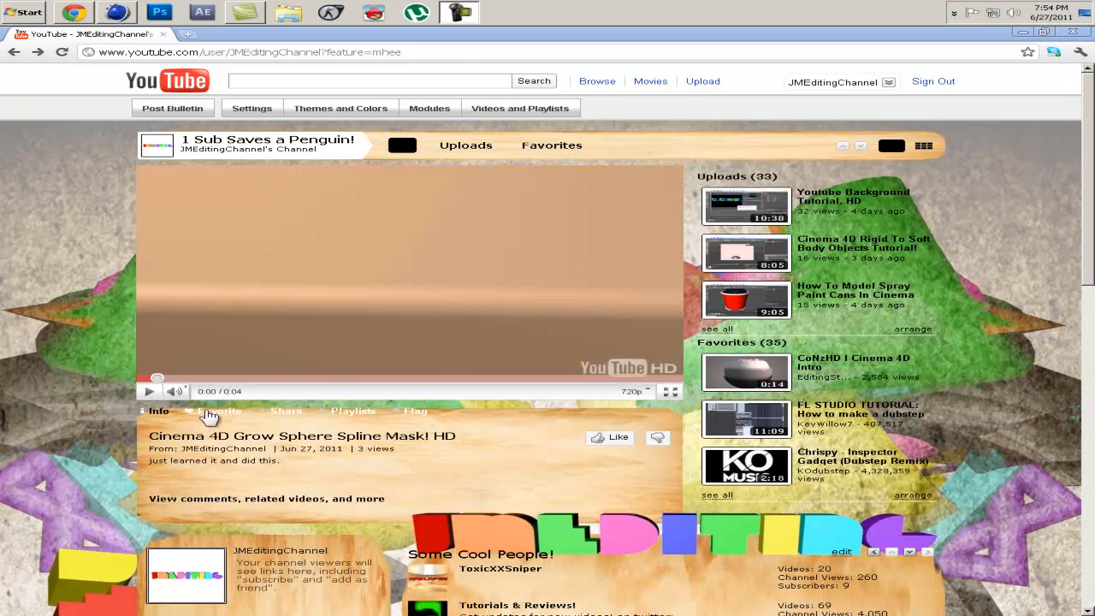
# Play the channel's featured Grow Sphere Spline Mask video to its end, then return to Cinema 4D.
pyautogui.click(151, 392)
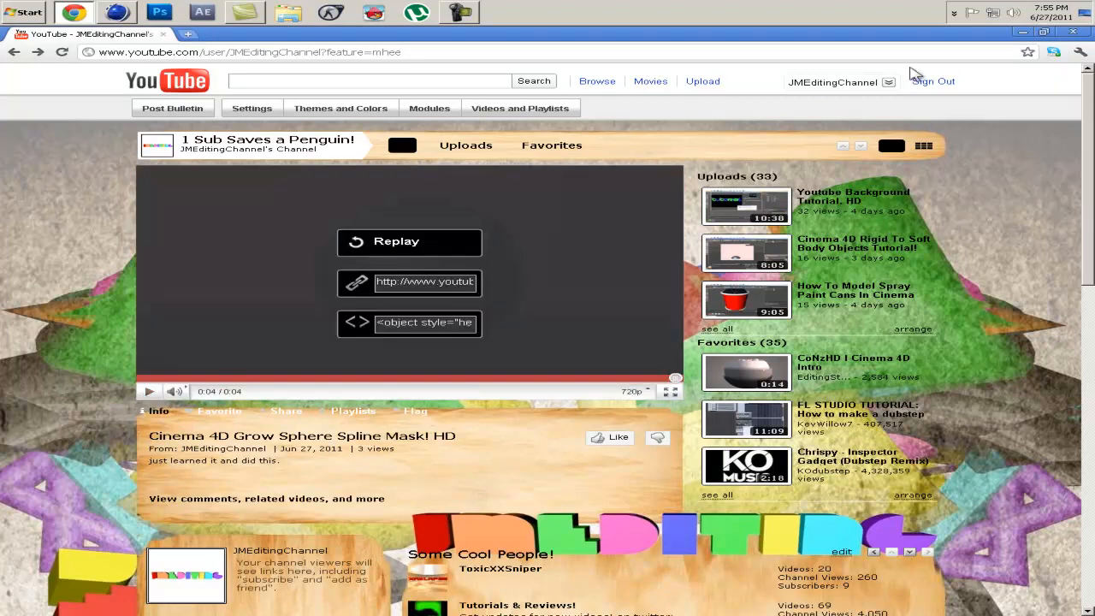
pyautogui.moveTo(1071, 31)
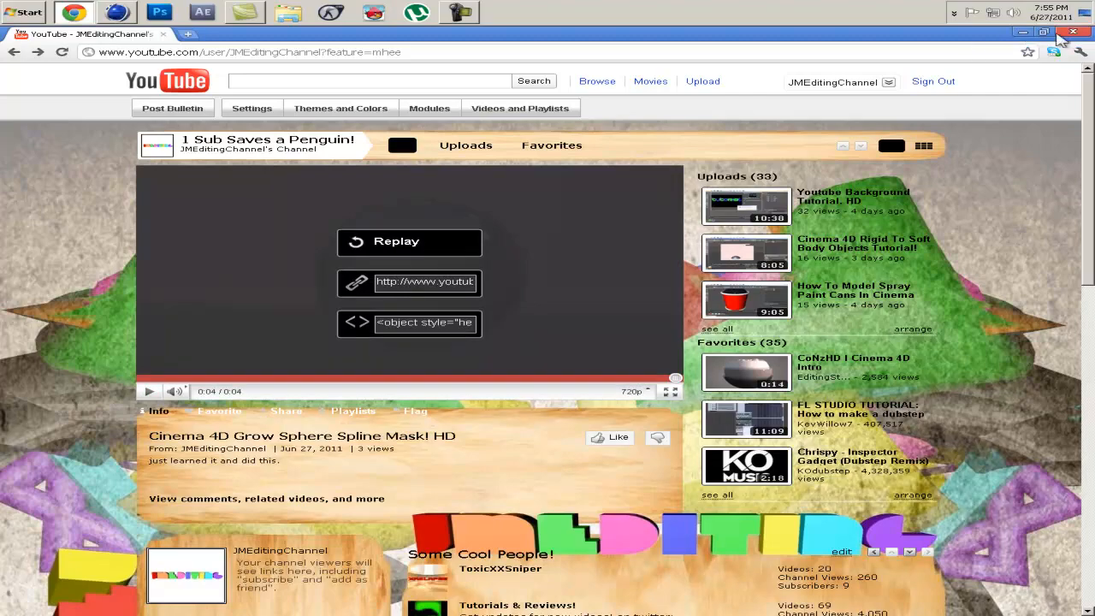
pyautogui.click(116, 12)
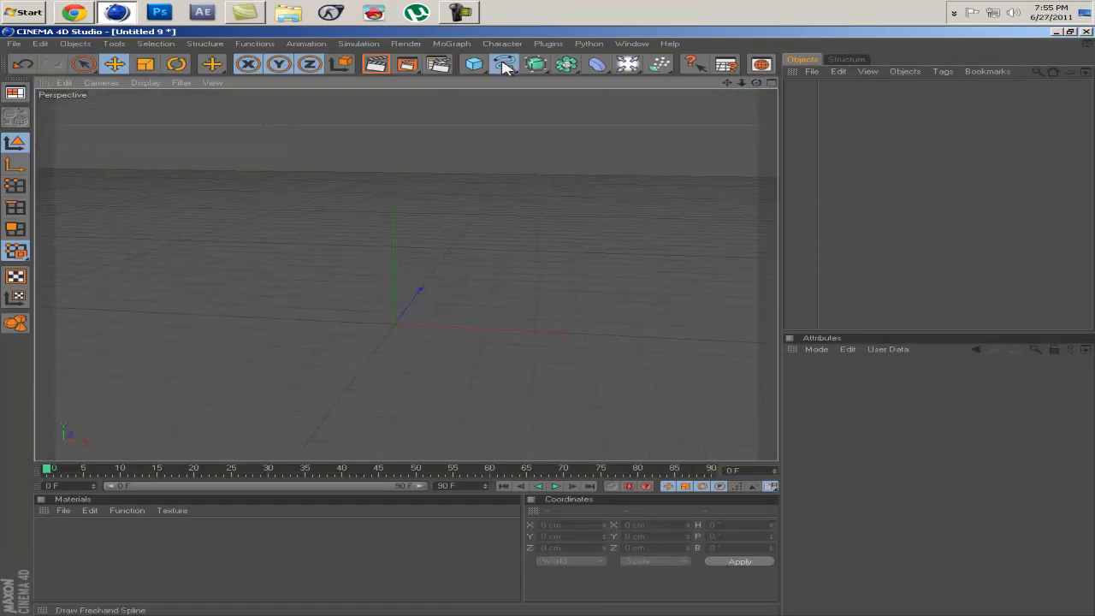
# Add a circle spline and a rectangle spline sized about 443 by 440 cm around it.
pyautogui.click(503, 65)
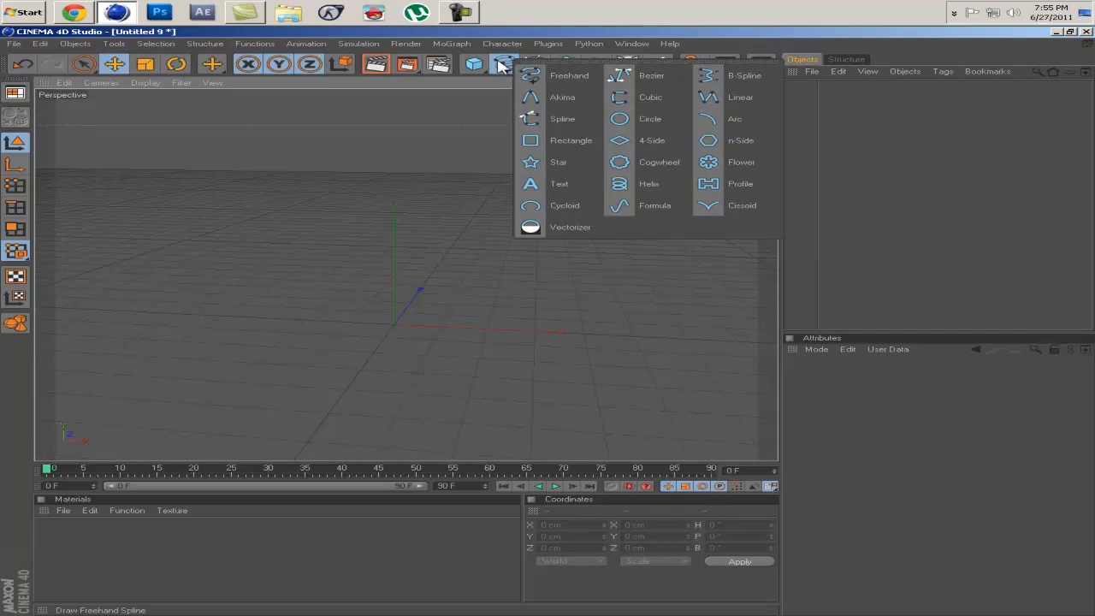
pyautogui.click(572, 140)
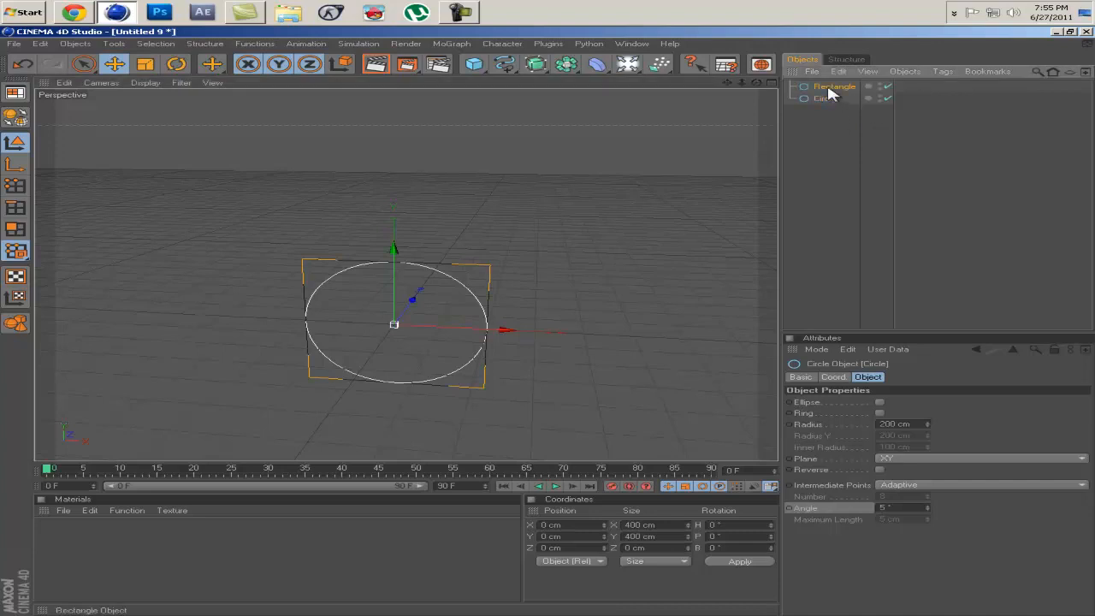
pyautogui.click(835, 86)
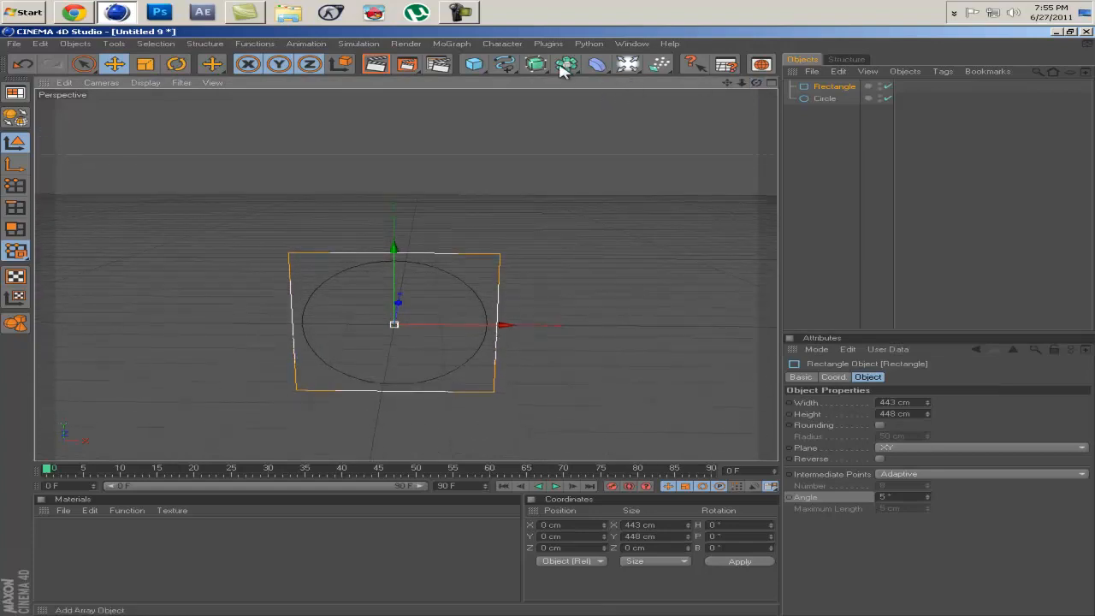
# Add a Spline Mask and nest the rectangle and circle inside it.
pyautogui.click(567, 65)
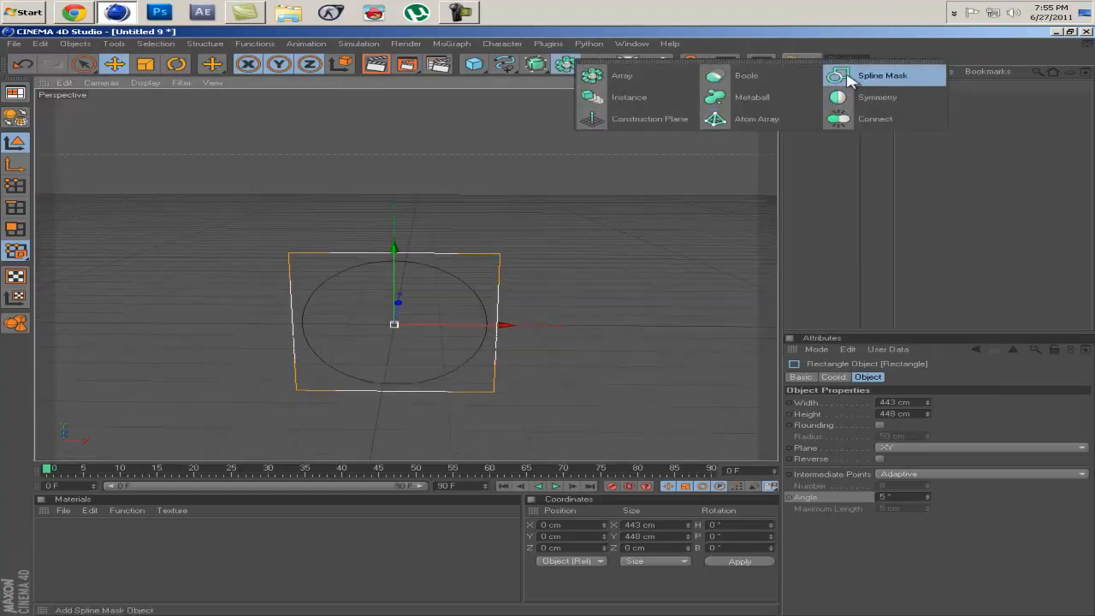
pyautogui.click(883, 75)
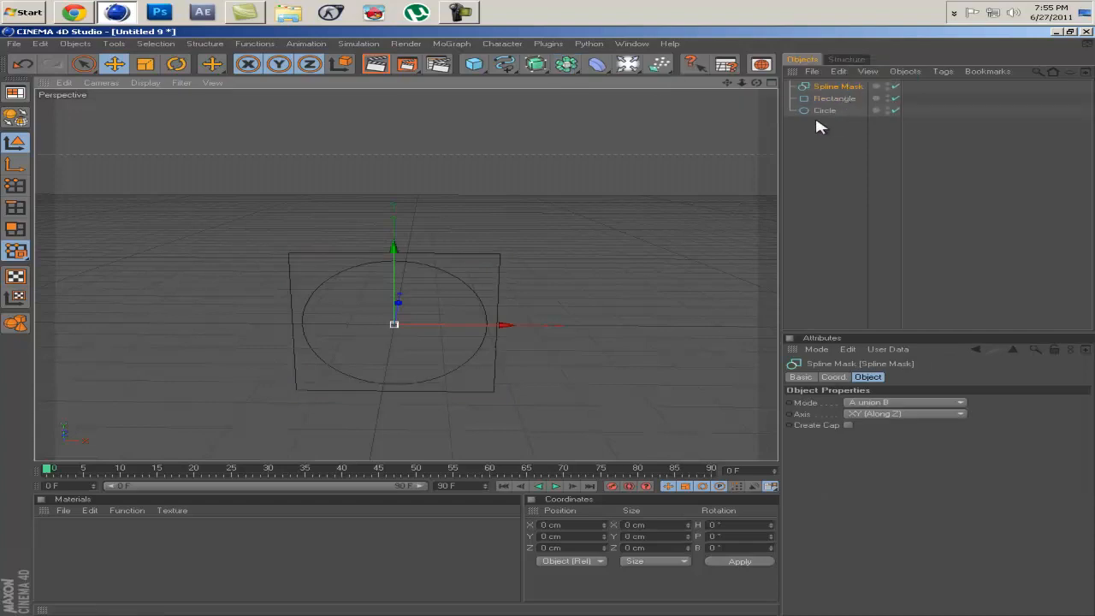
pyautogui.click(835, 97)
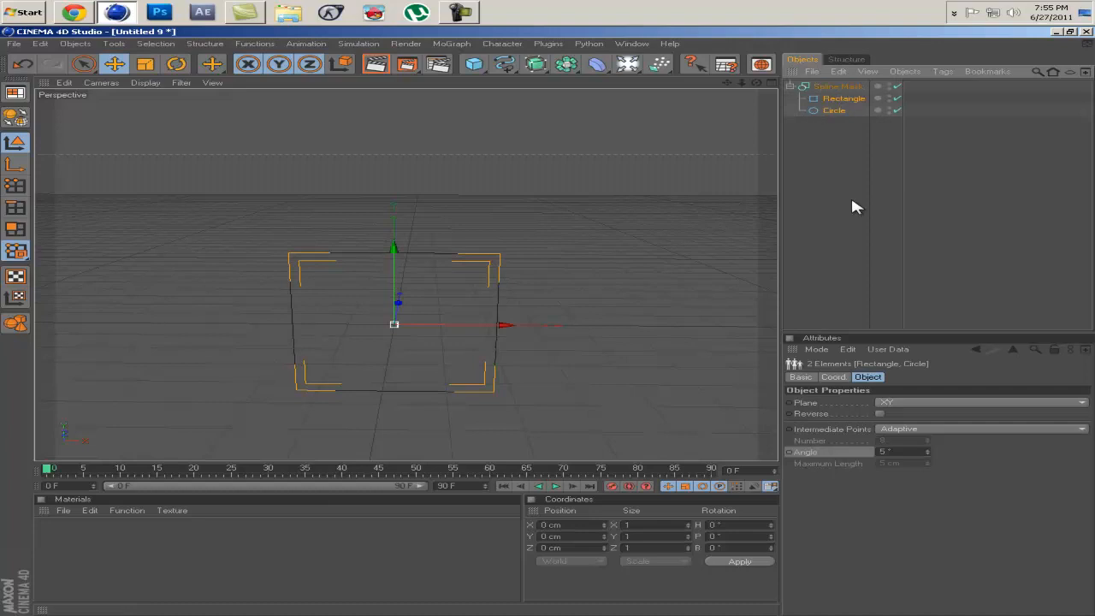
# Set the Spline Mask mode to A intersect B so only the overlap remains.
pyautogui.click(838, 86)
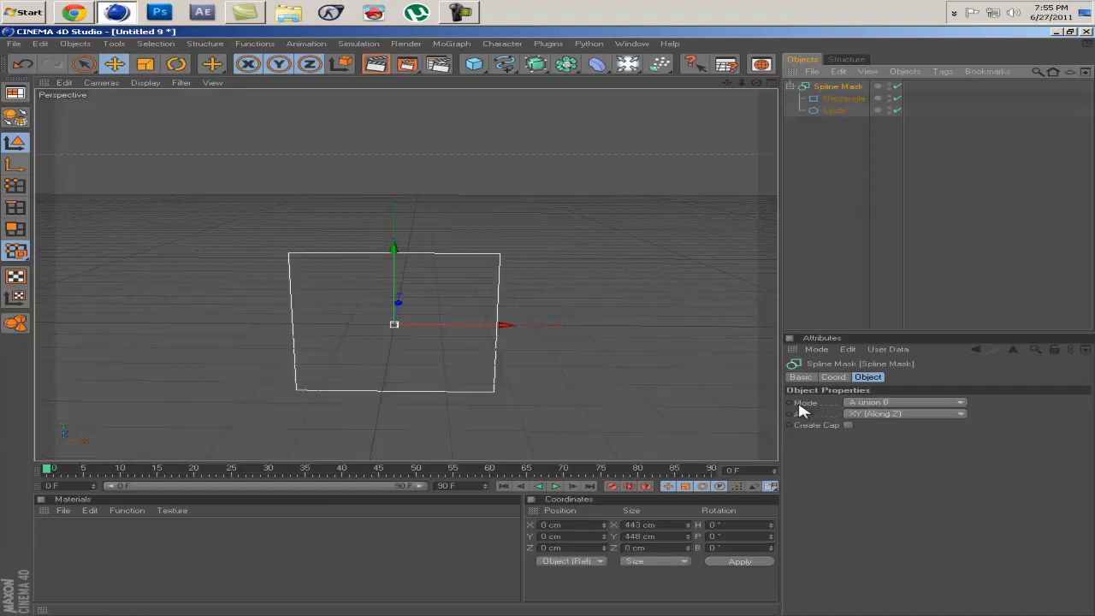
pyautogui.click(903, 402)
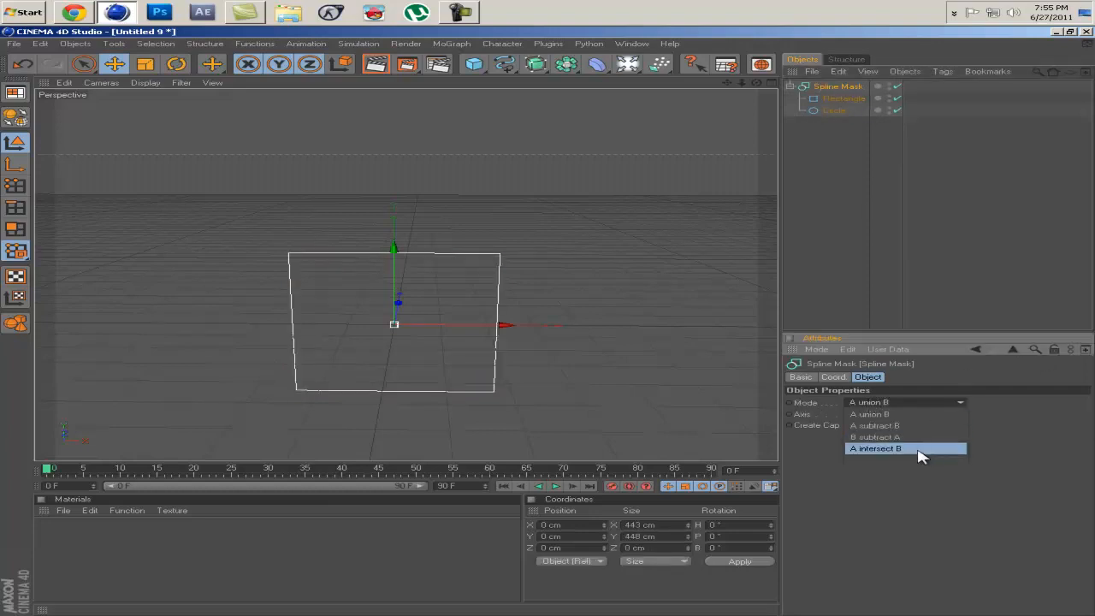
pyautogui.click(876, 448)
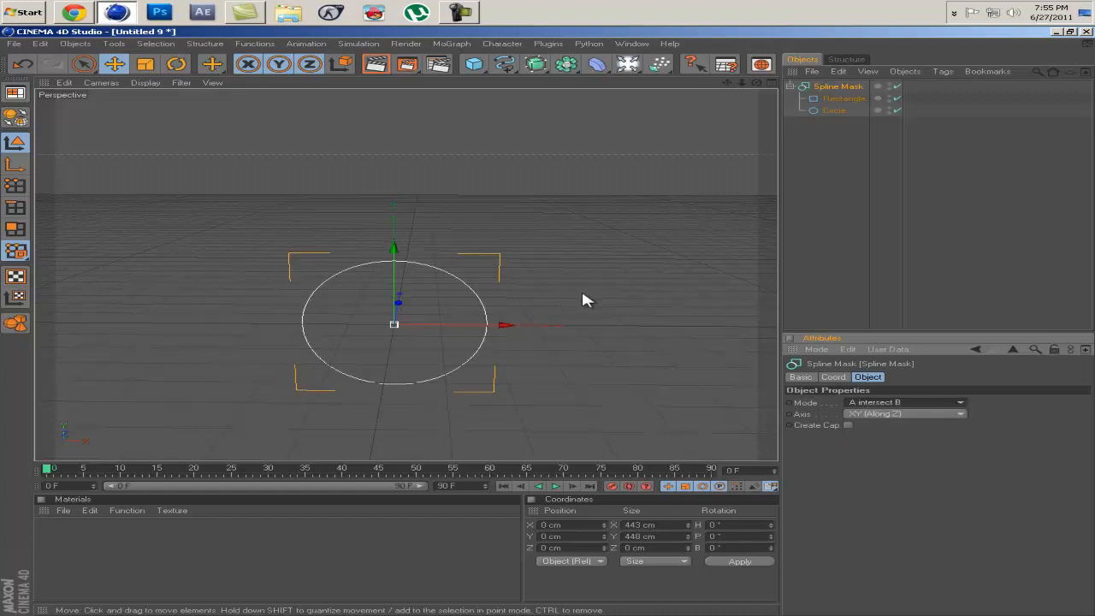
pyautogui.click(843, 98)
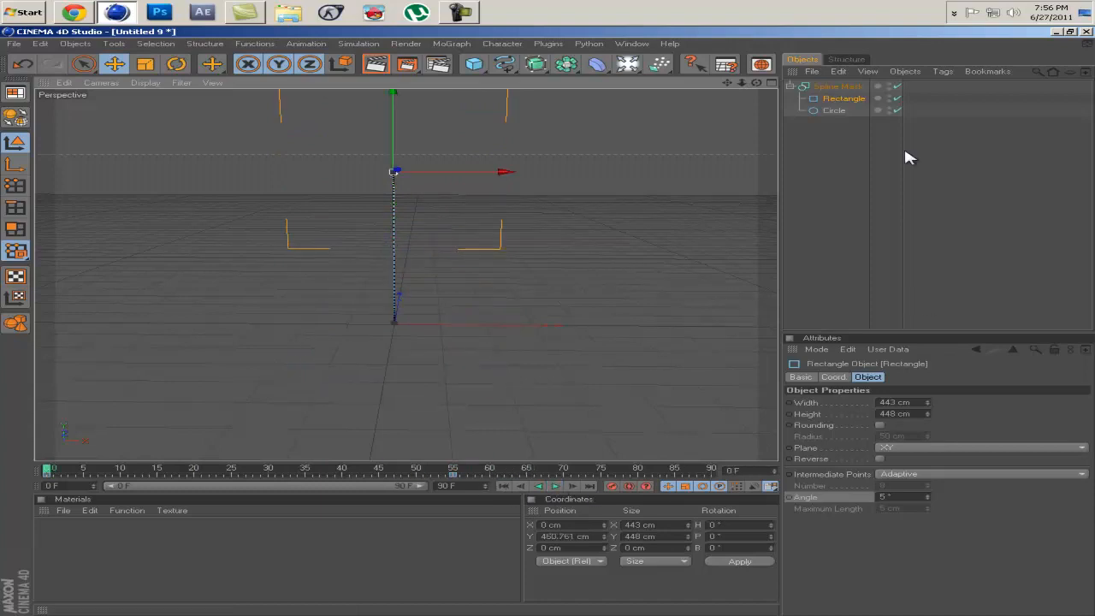
# Add a Lathe NURBS generator and place the Spline Mask inside it.
pyautogui.click(534, 65)
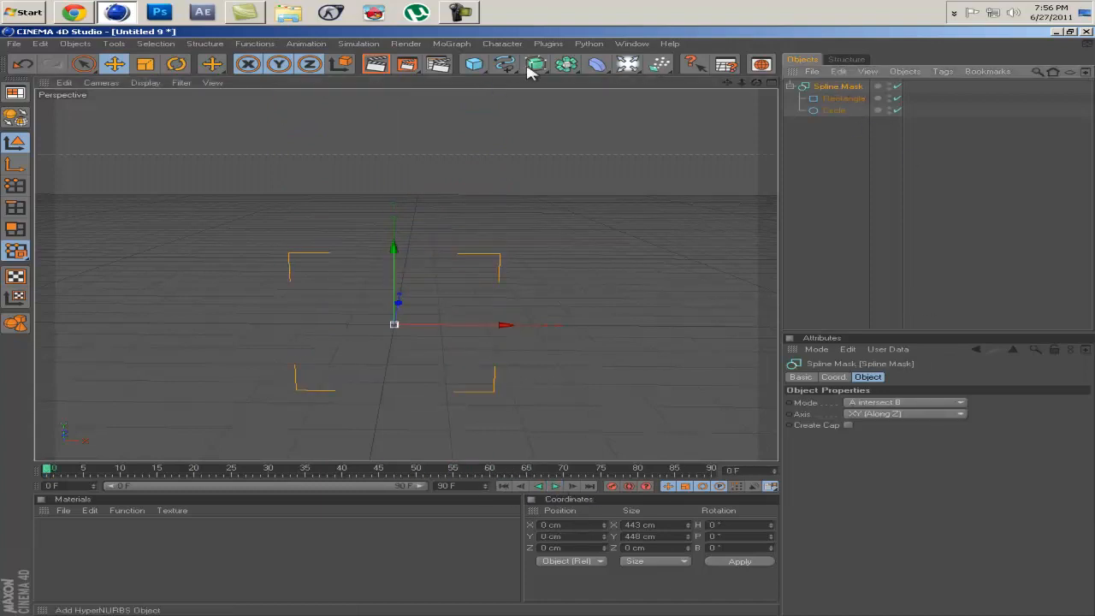
pyautogui.click(534, 65)
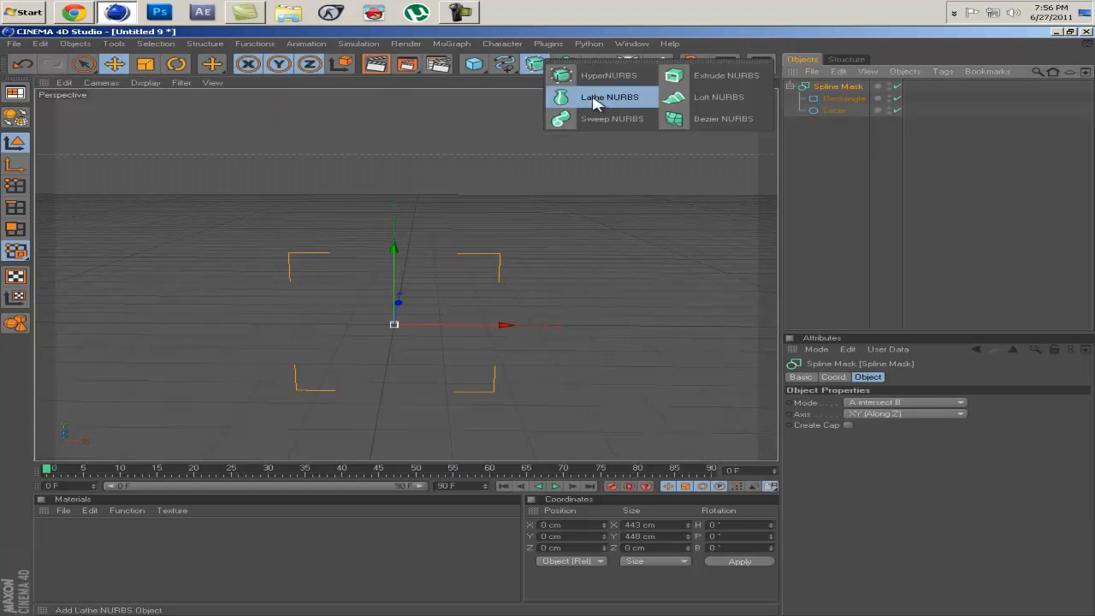
pyautogui.click(609, 96)
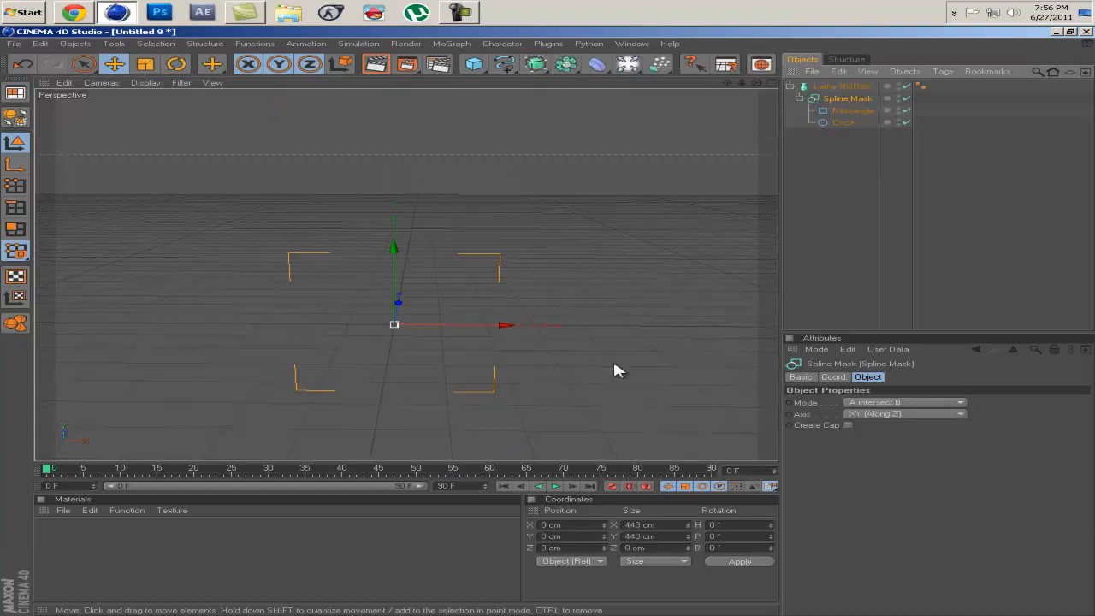
pyautogui.click(554, 486)
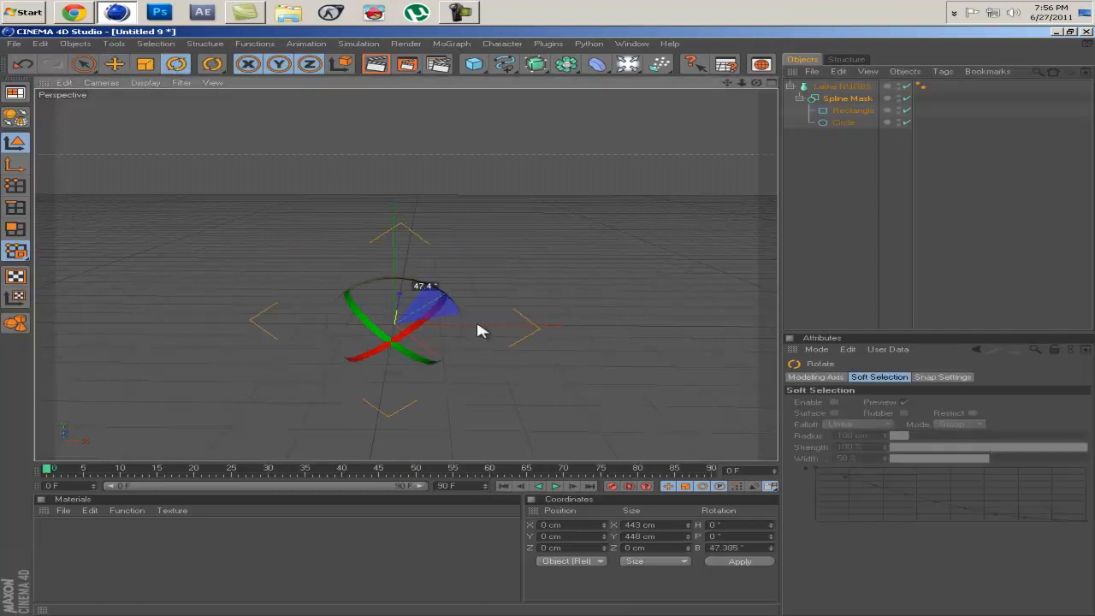
# Rotate the masked profile about 180° so the lathe forms a dark solid disc.
pyautogui.moveTo(479, 332); pyautogui.dragTo(363, 368)
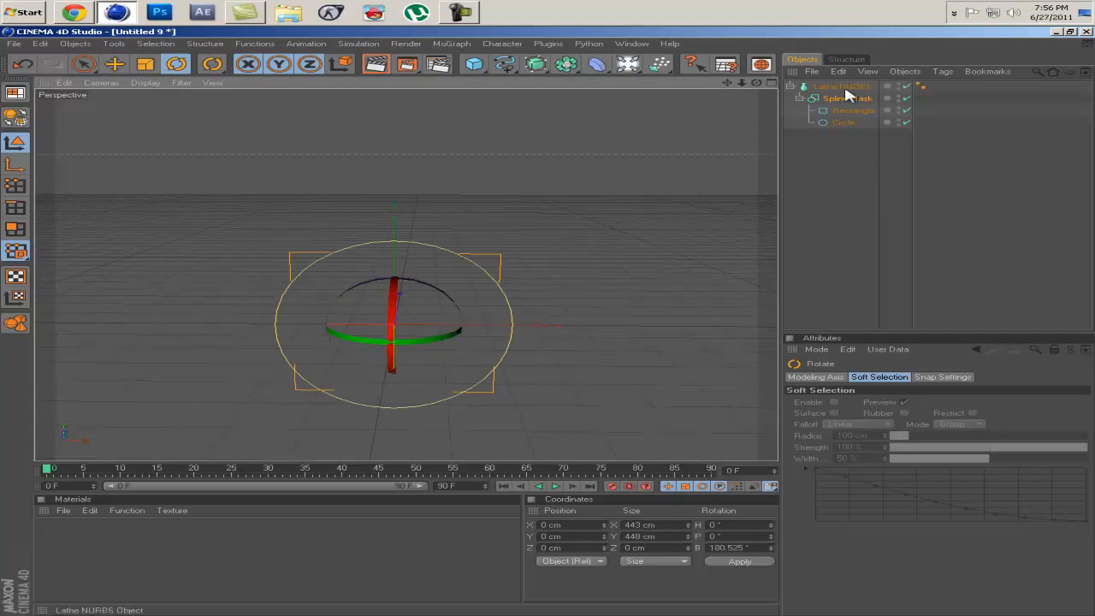
pyautogui.click(554, 485)
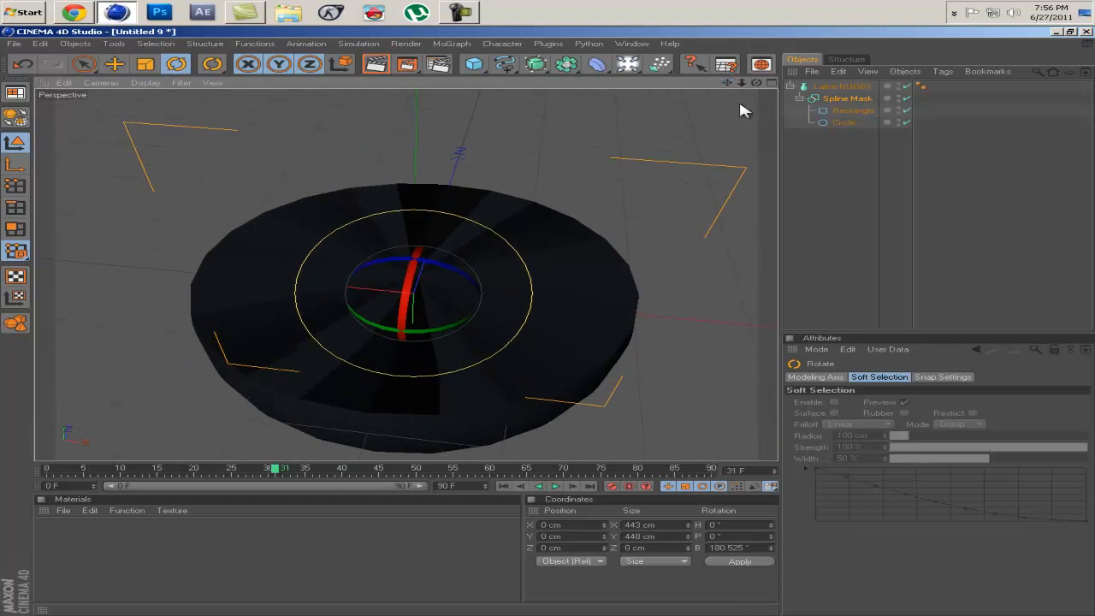
# Enable Ring on the circle with an inner radius, turning the lathed disc into a hollow bowl.
pyautogui.click(842, 123)
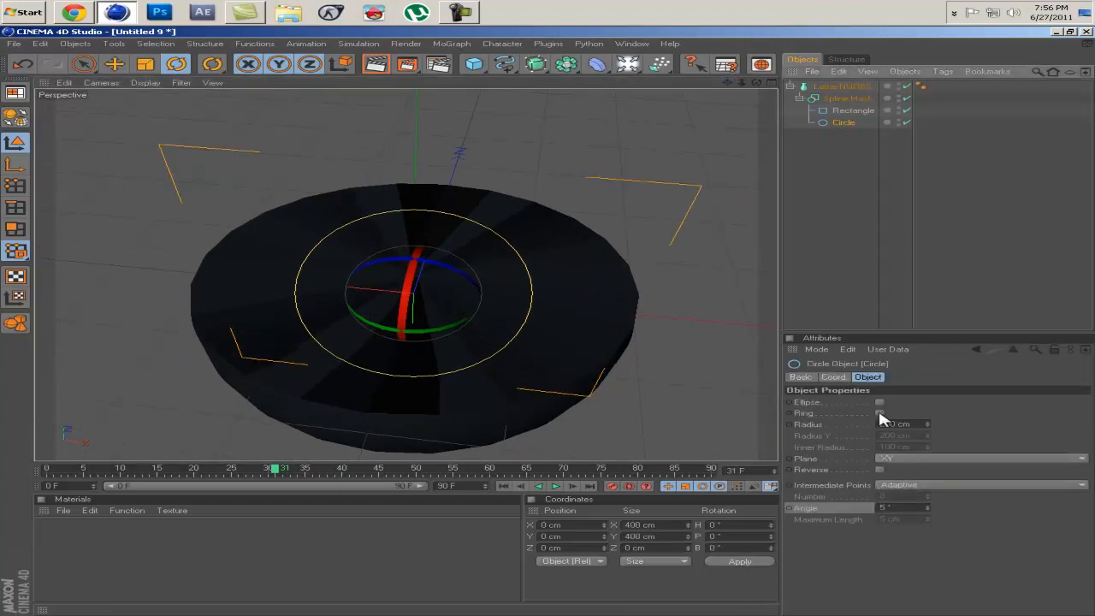
pyautogui.click(880, 412)
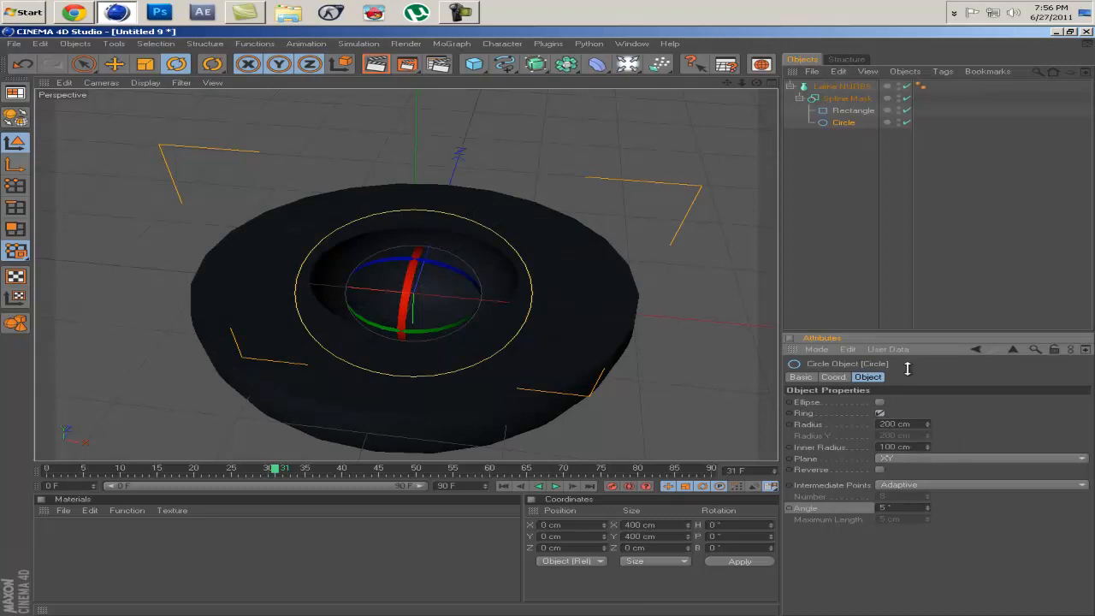
pyautogui.click(880, 412)
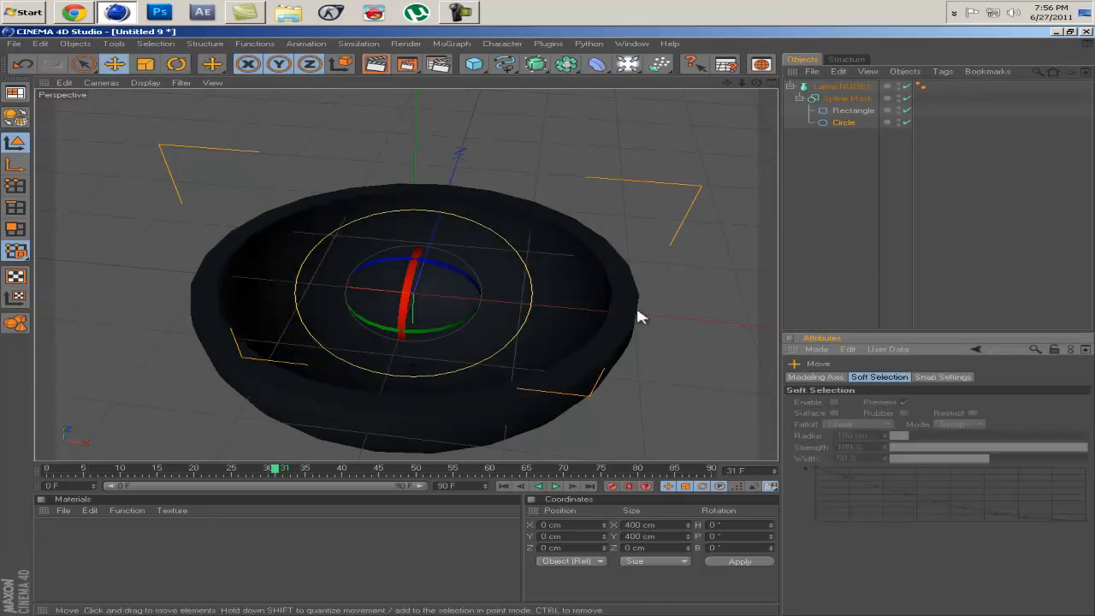
pyautogui.click(842, 123)
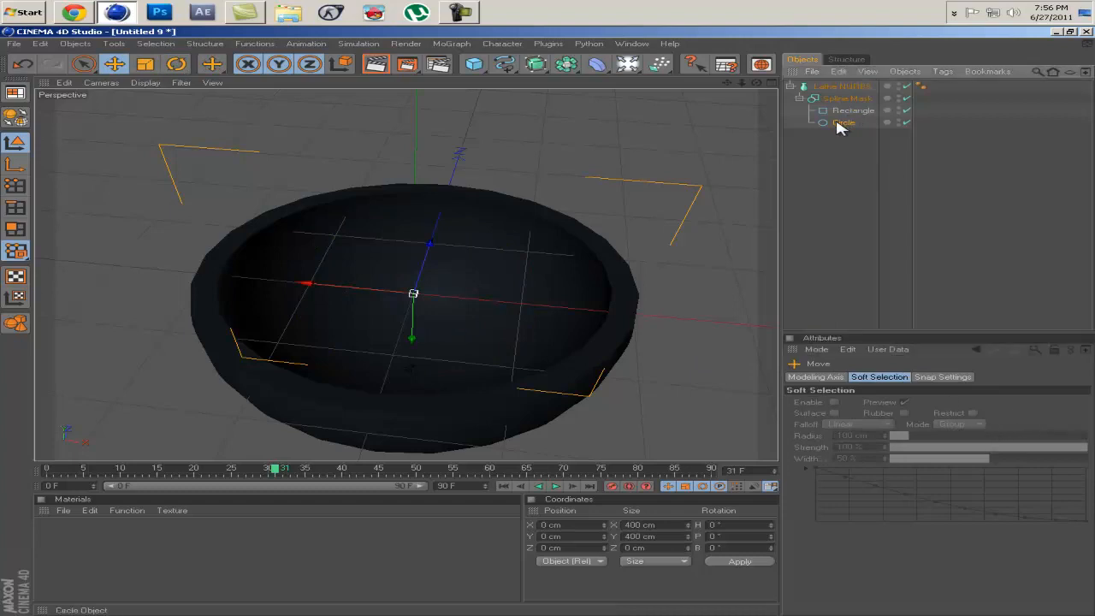
pyautogui.click(843, 123)
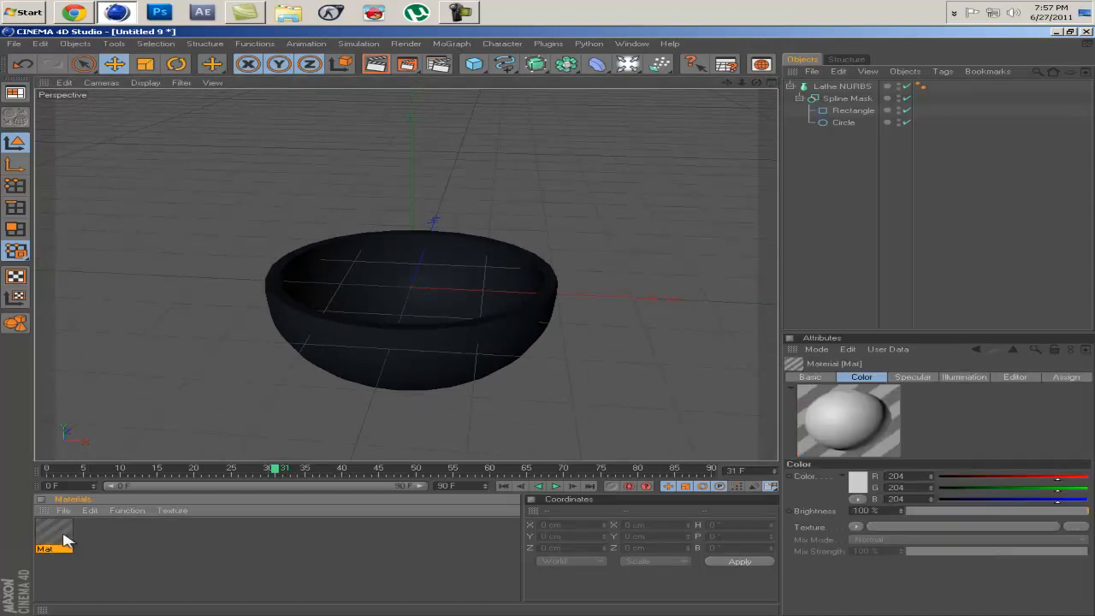
# Set the new material's colour to white 255/255/255 and apply it to the Lathe NURBS.
pyautogui.doubleClick(53, 534)
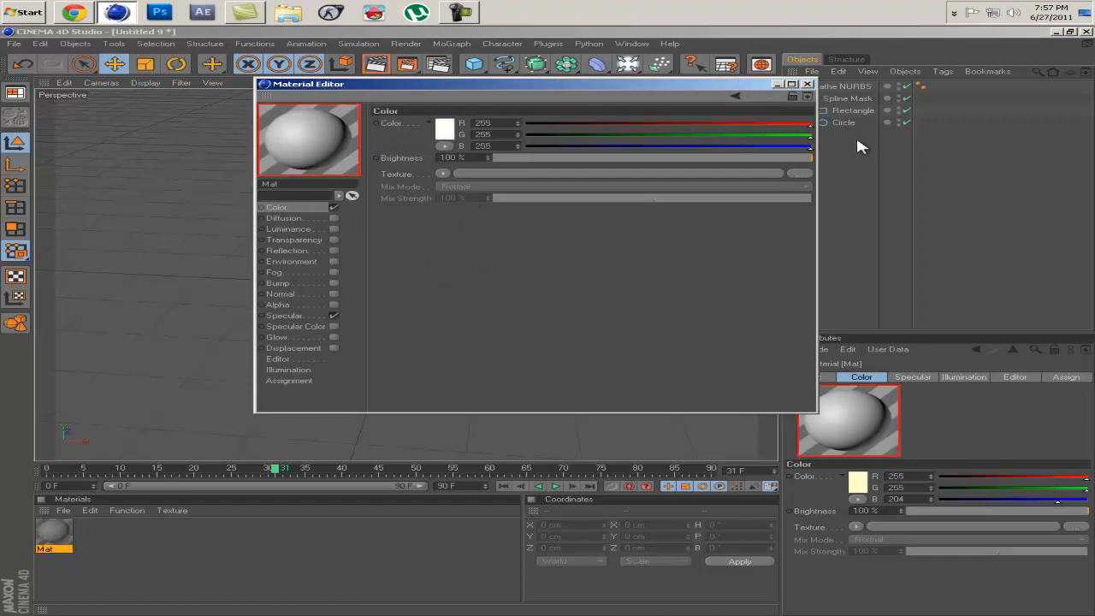
pyautogui.click(808, 84)
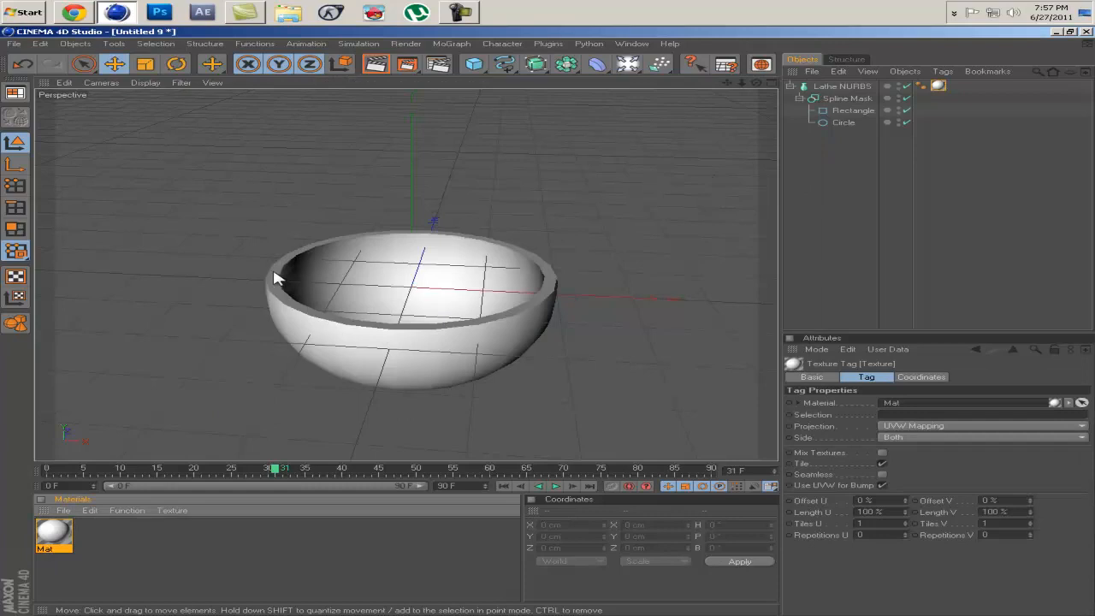
pyautogui.click(556, 486)
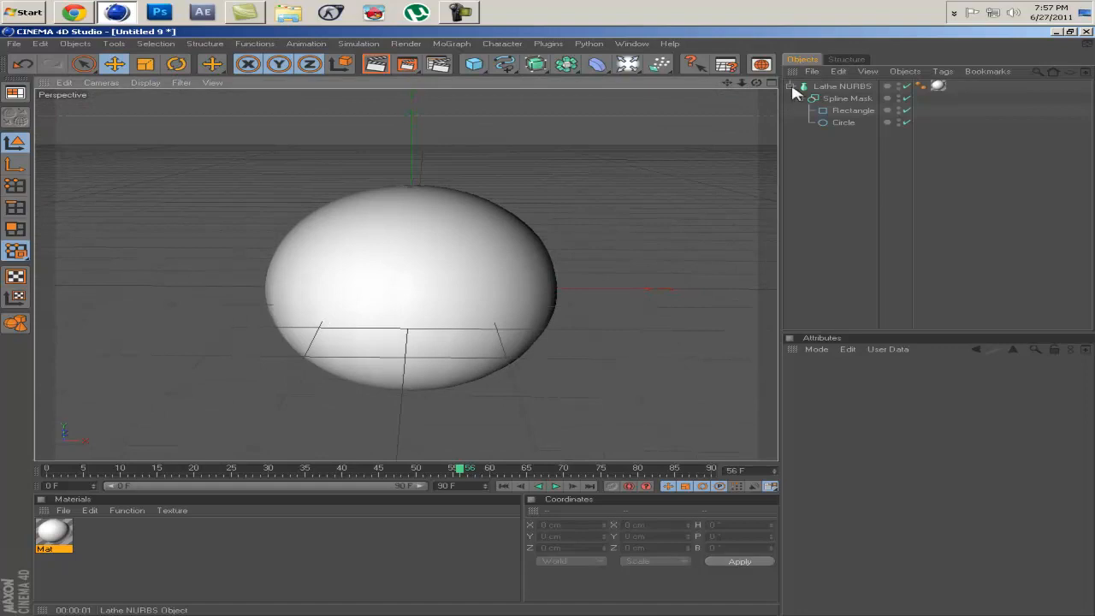
# Duplicate the lathed sphere as Lathe NURBS.1 and scale the copy slightly larger.
pyautogui.click(842, 85)
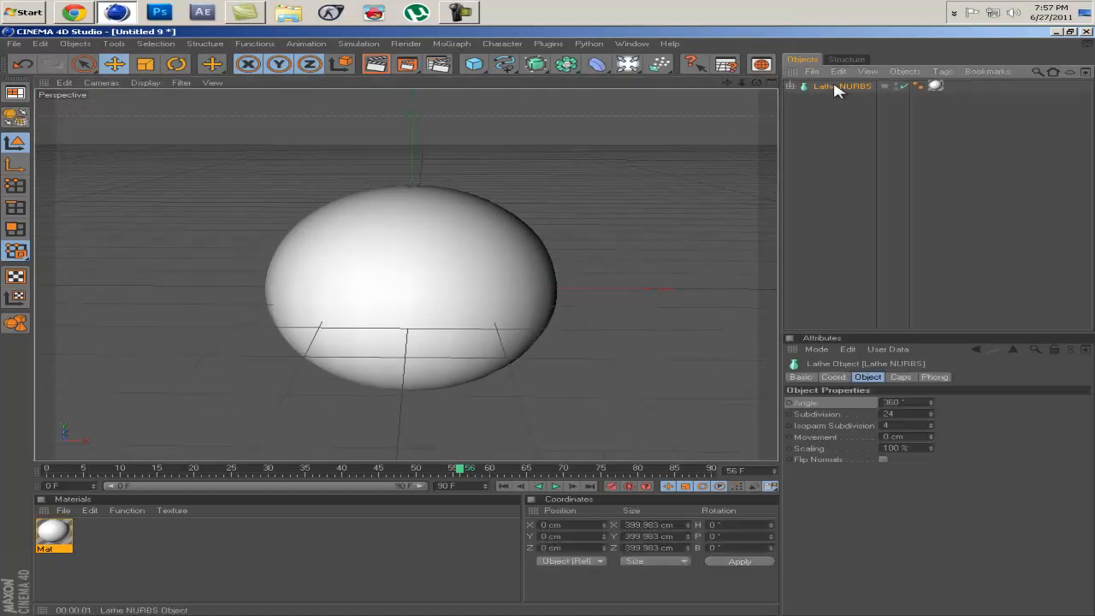
pyautogui.click(842, 85)
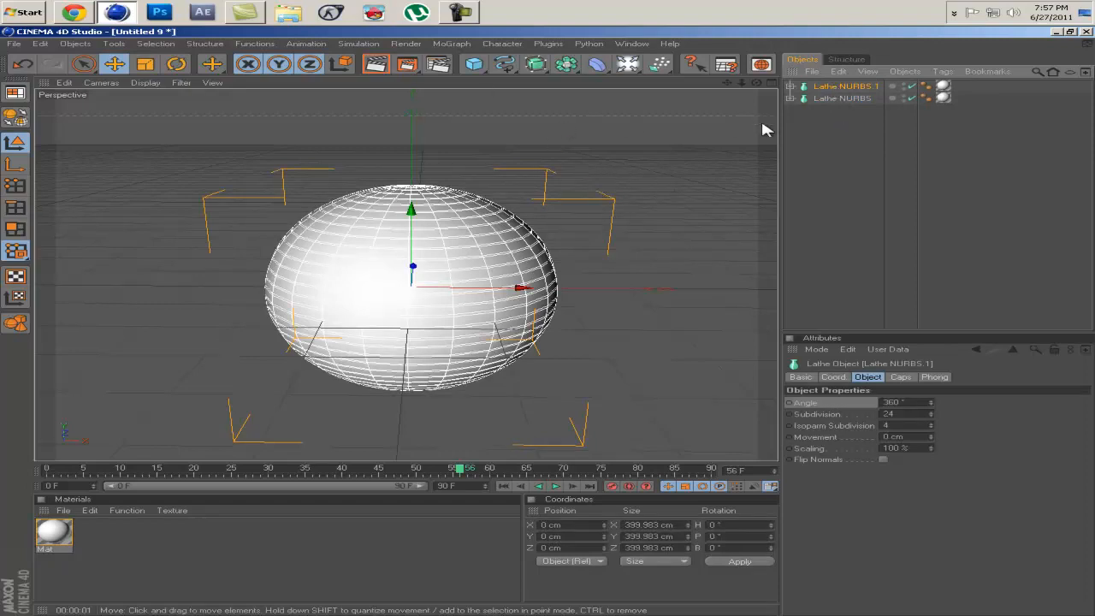
pyautogui.moveTo(642, 83)
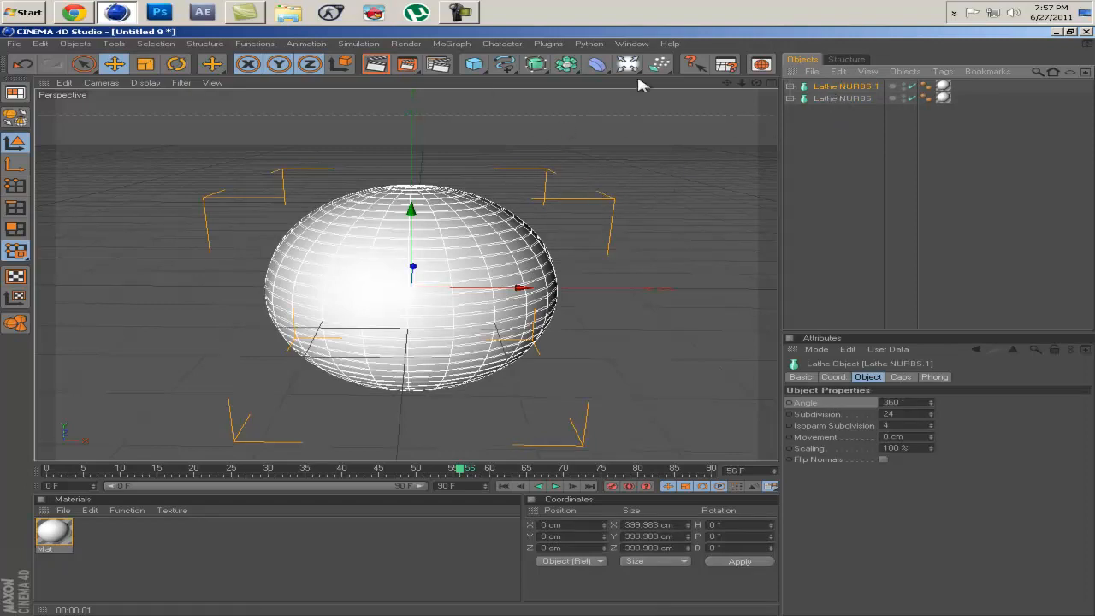
pyautogui.click(143, 65)
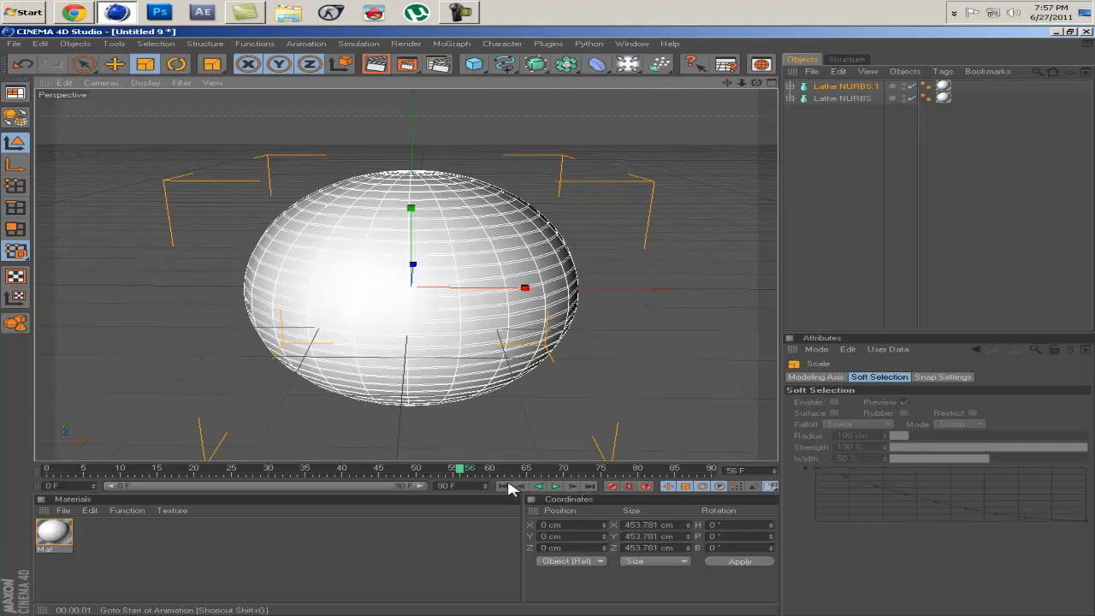
pyautogui.click(554, 486)
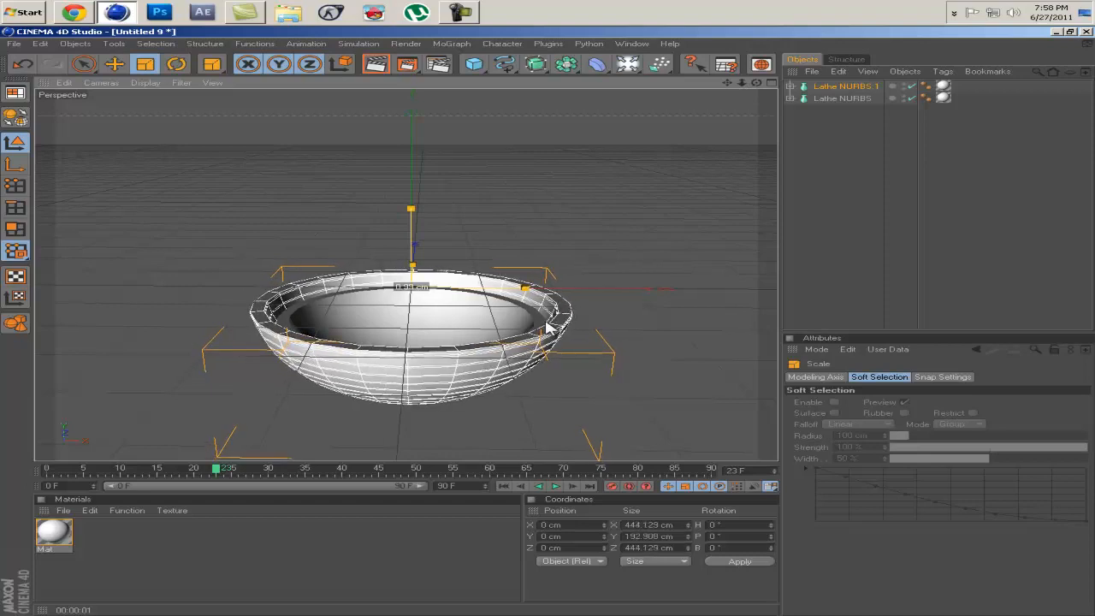
pyautogui.click(845, 85)
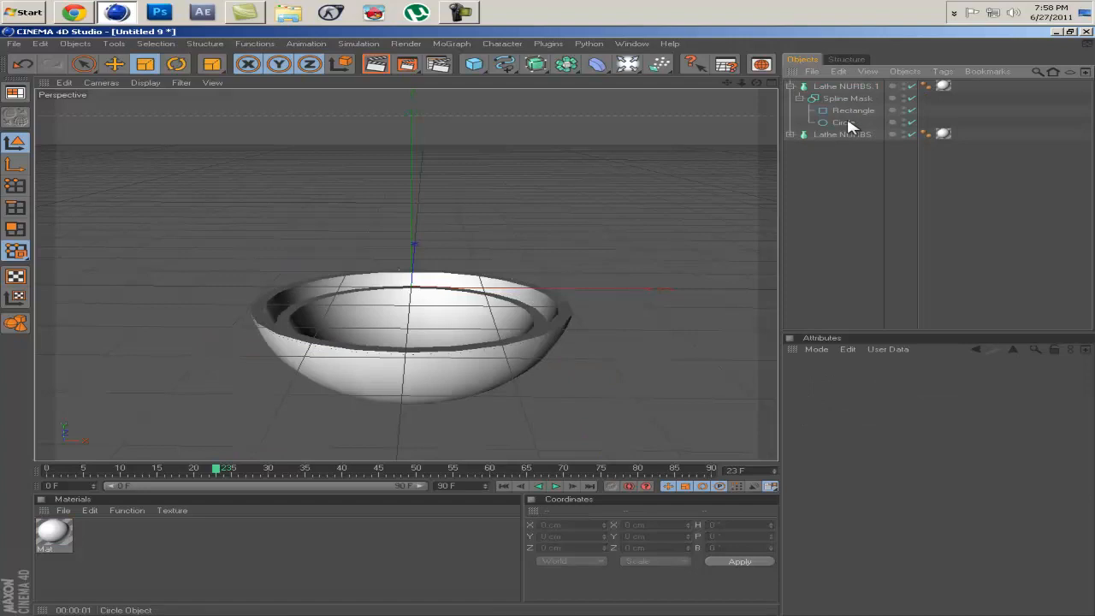
# Scale the duplicate's masking rectangle to about 497 by 465 cm and key its size.
pyautogui.click(852, 109)
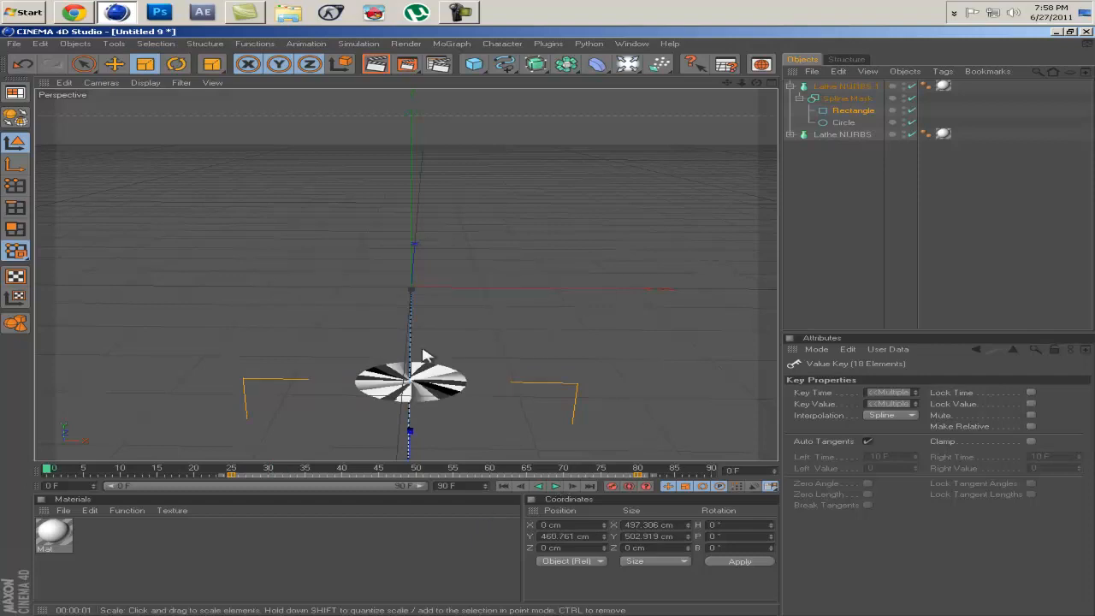
pyautogui.click(852, 109)
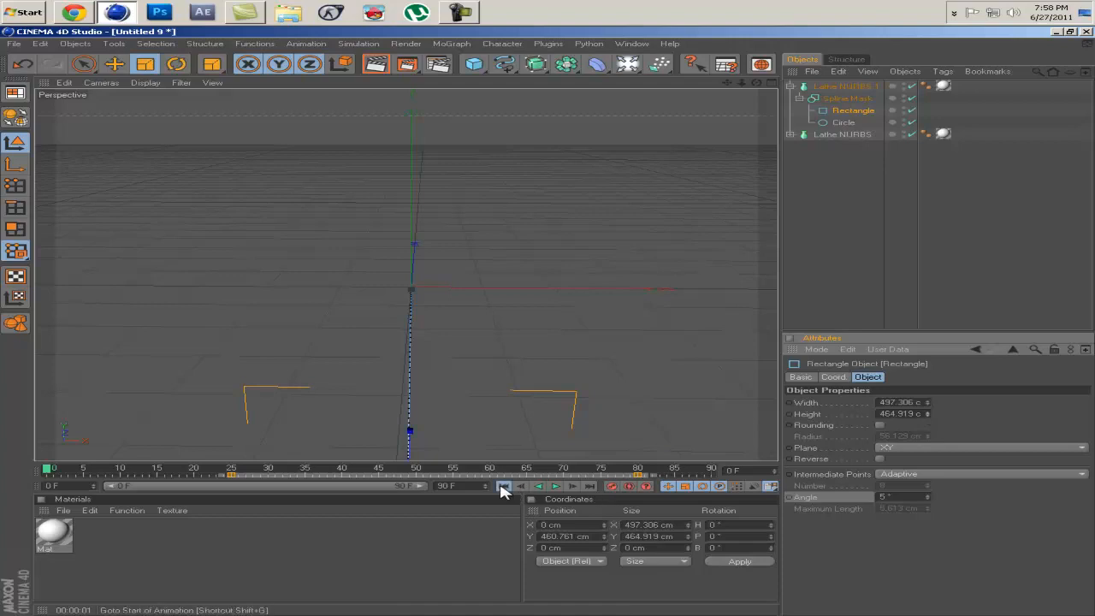
pyautogui.click(554, 486)
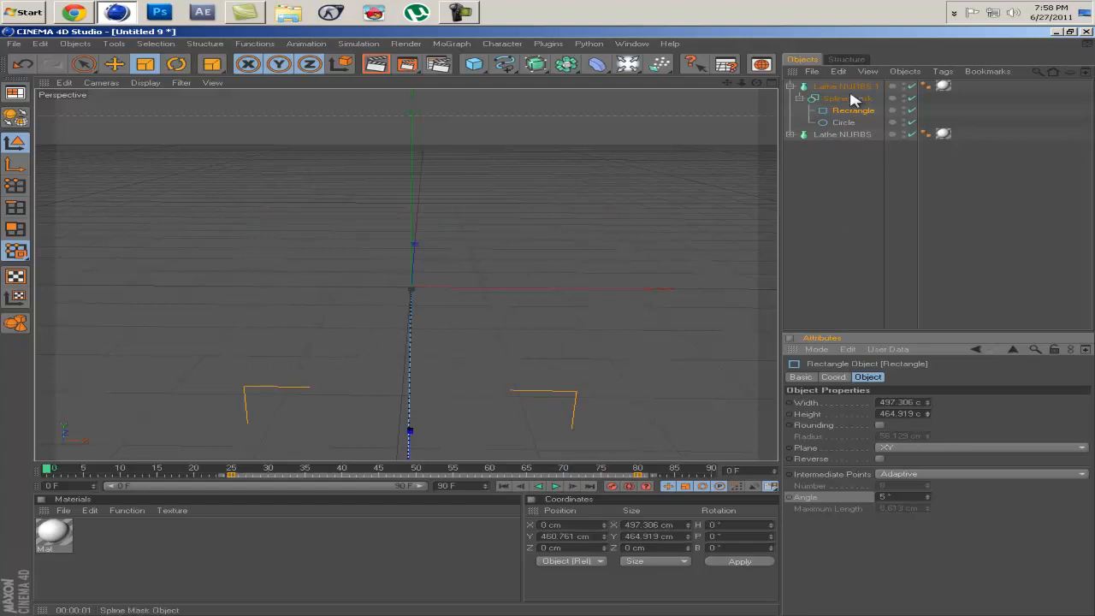
pyautogui.click(845, 85)
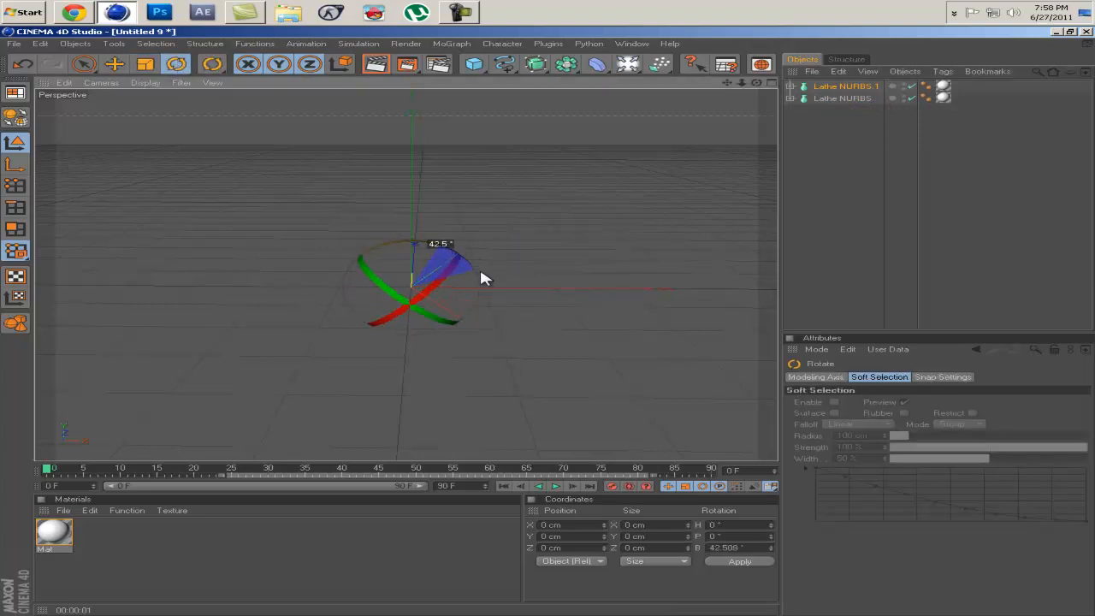
# Rotate Lathe NURBS.1 roughly 90° on its banking axis and rewind to the animation start.
pyautogui.moveTo(465, 265); pyautogui.dragTo(527, 428)
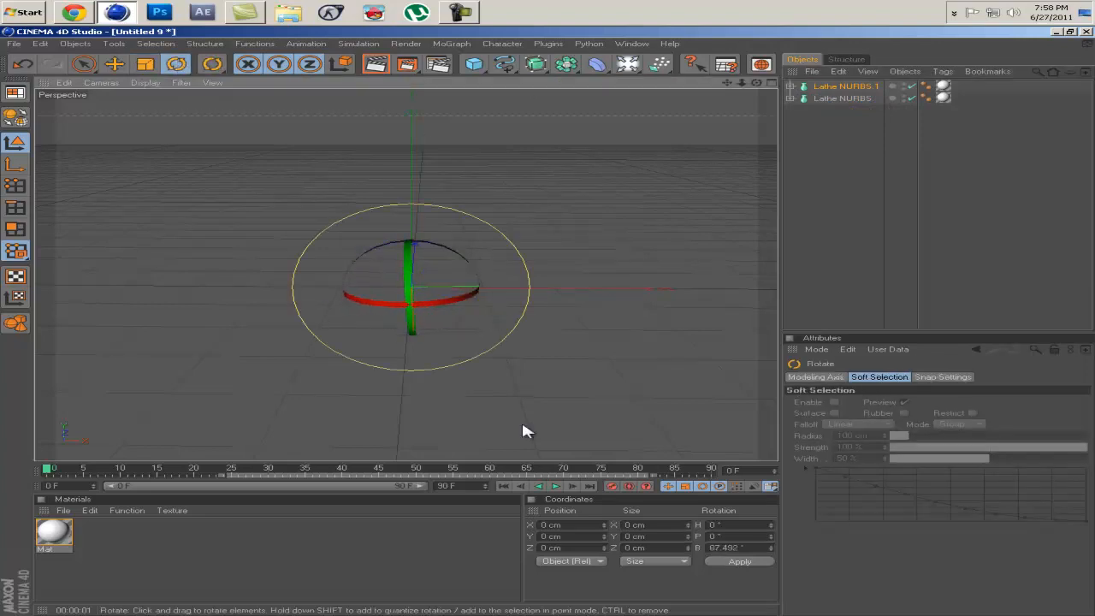
pyautogui.click(555, 486)
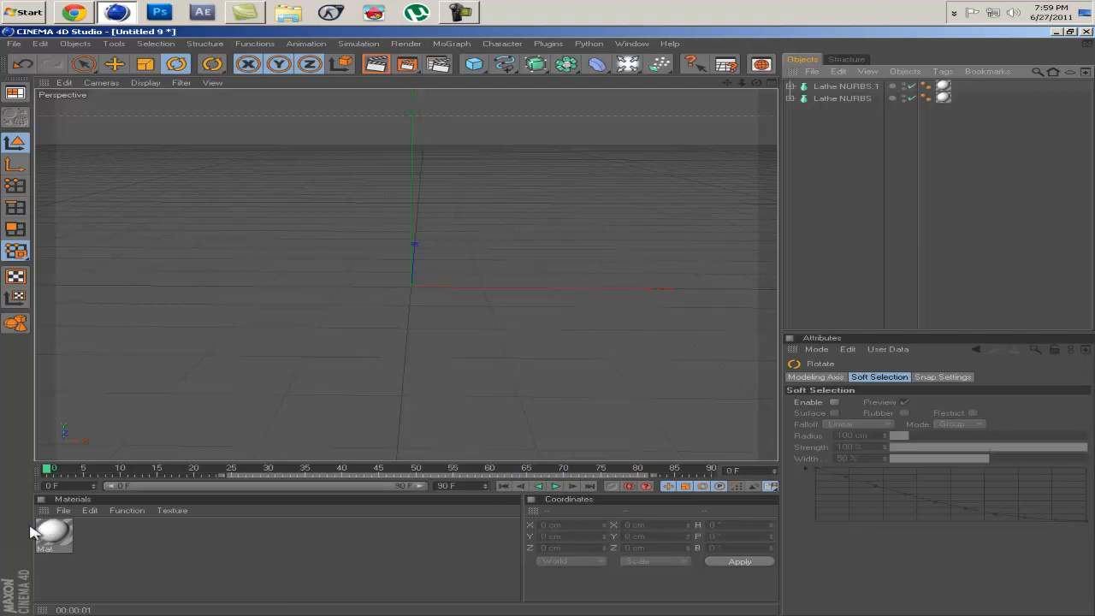
# Enable Reflection at about 47% on the white material.
pyautogui.doubleClick(53, 533)
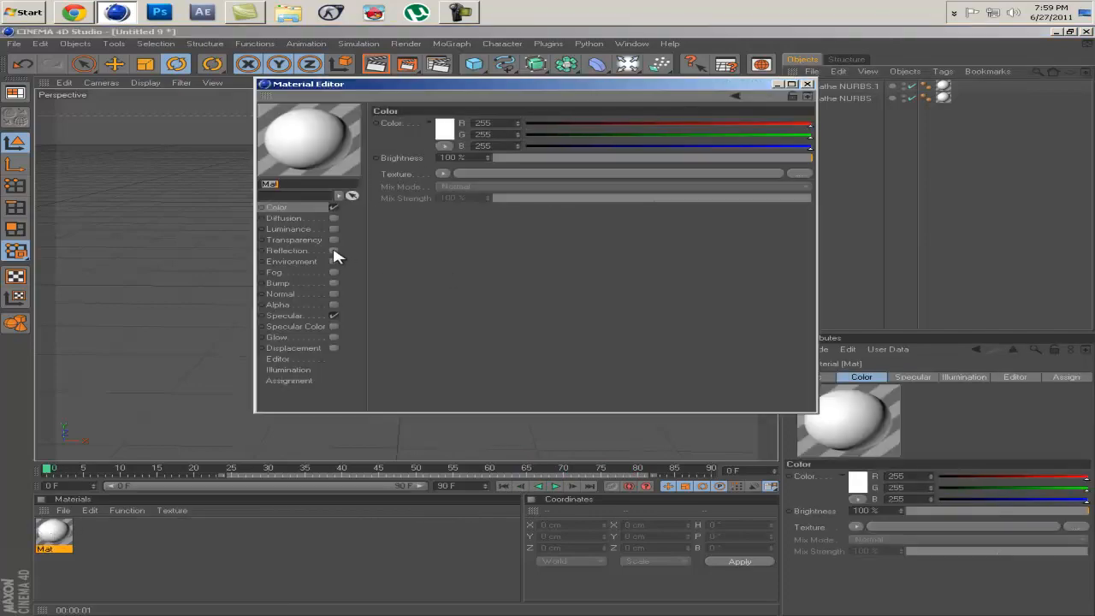
pyautogui.click(287, 250)
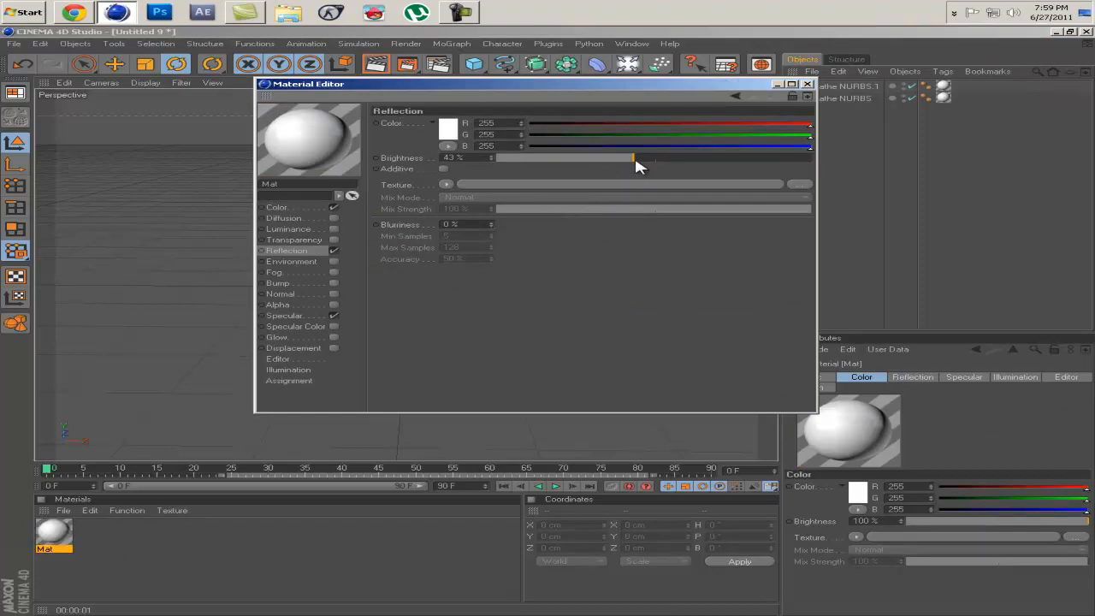
pyautogui.click(808, 82)
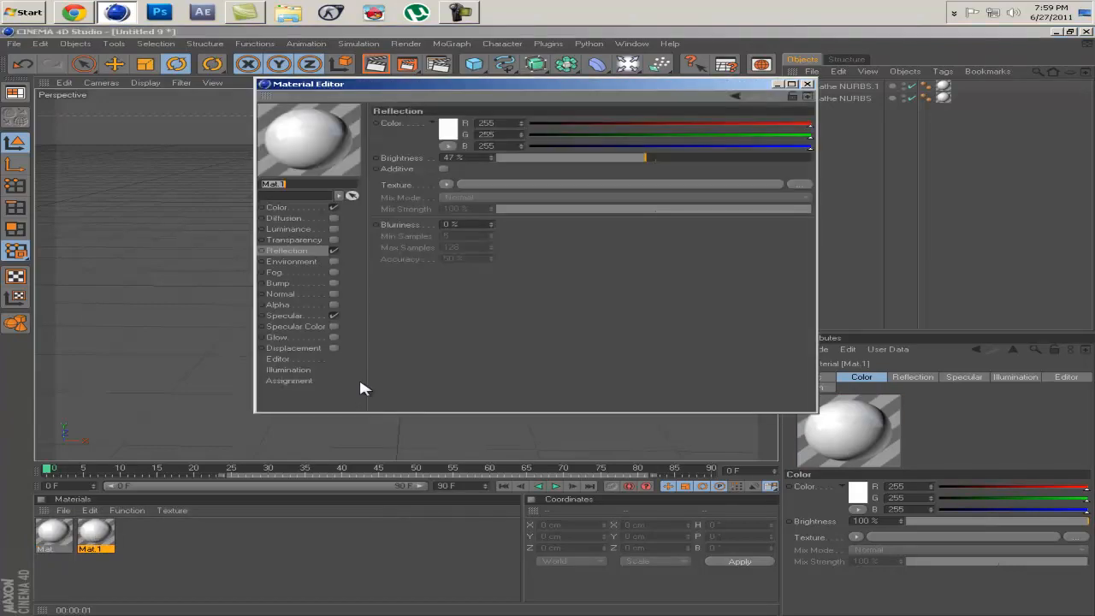
# Give the new Mat.1 material a cyan colour of 0/255/255.
pyautogui.click(277, 207)
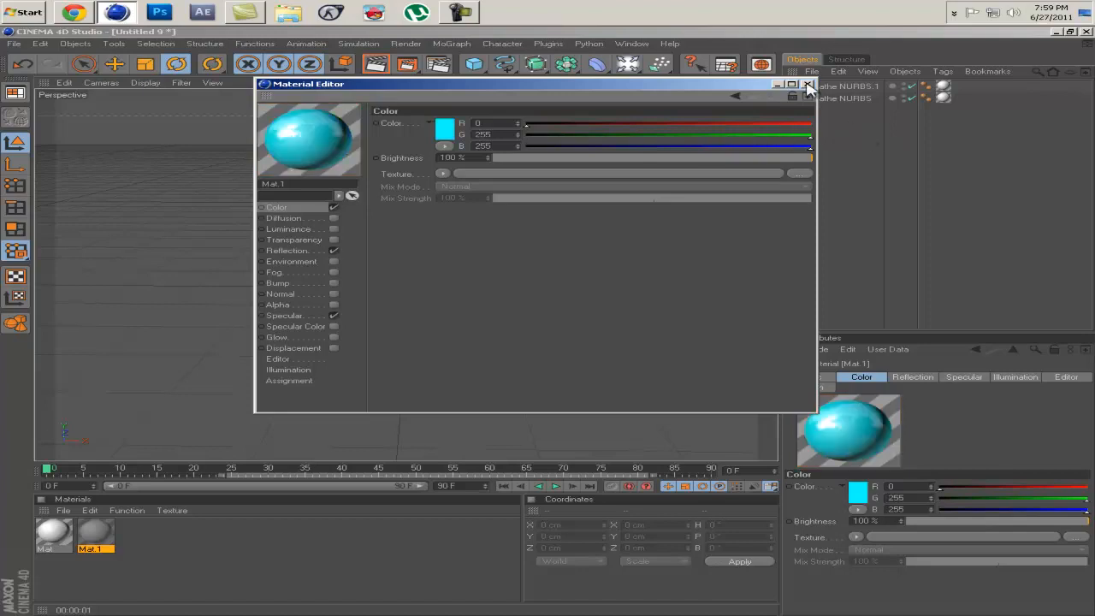
pyautogui.click(808, 84)
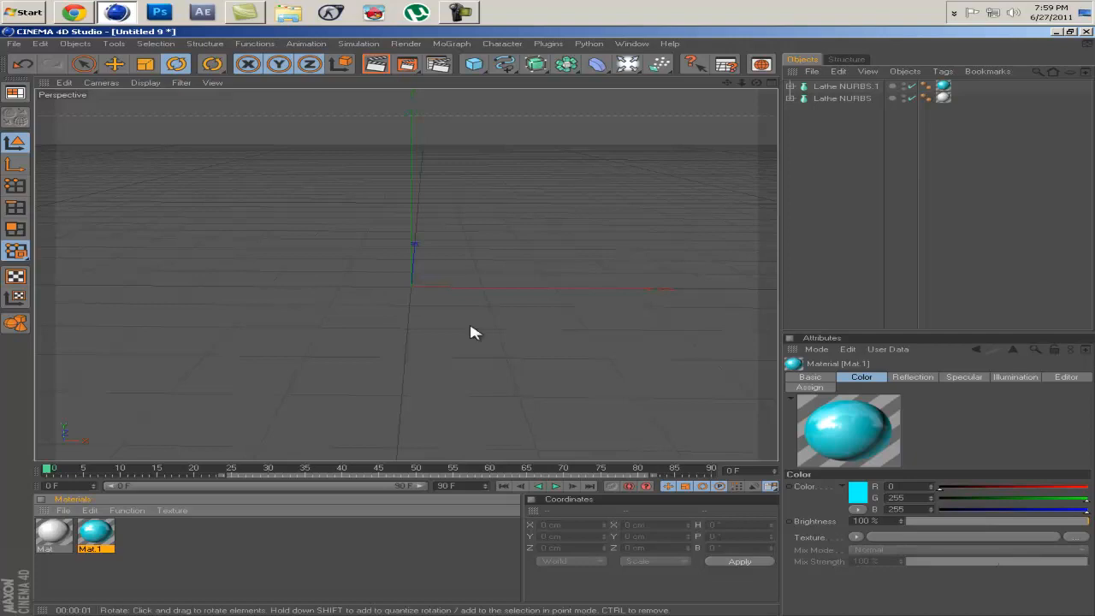
pyautogui.moveTo(639, 145)
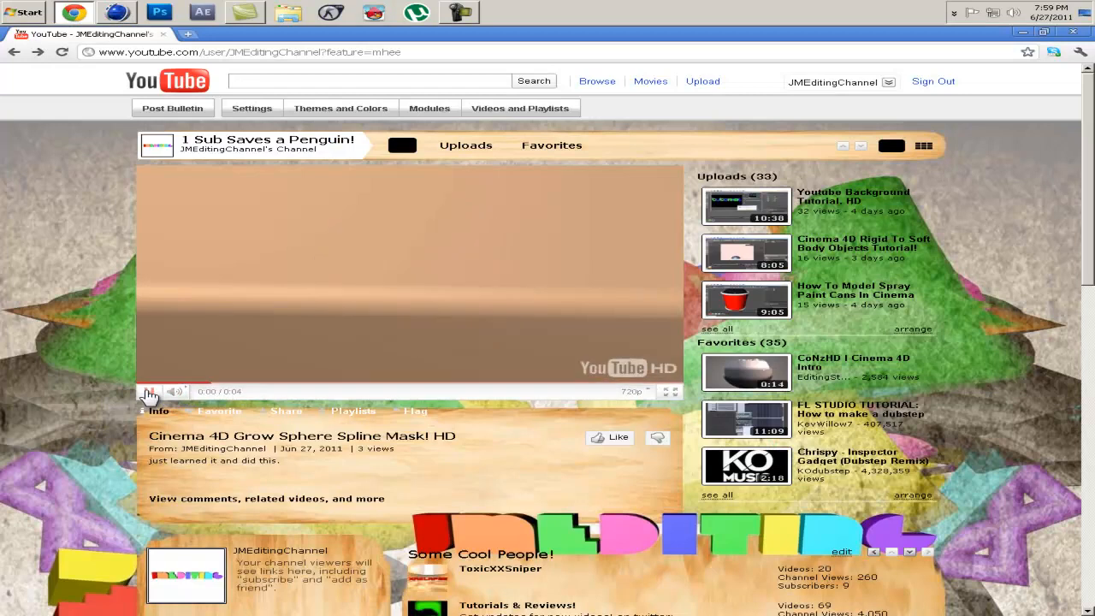
pyautogui.click(151, 390)
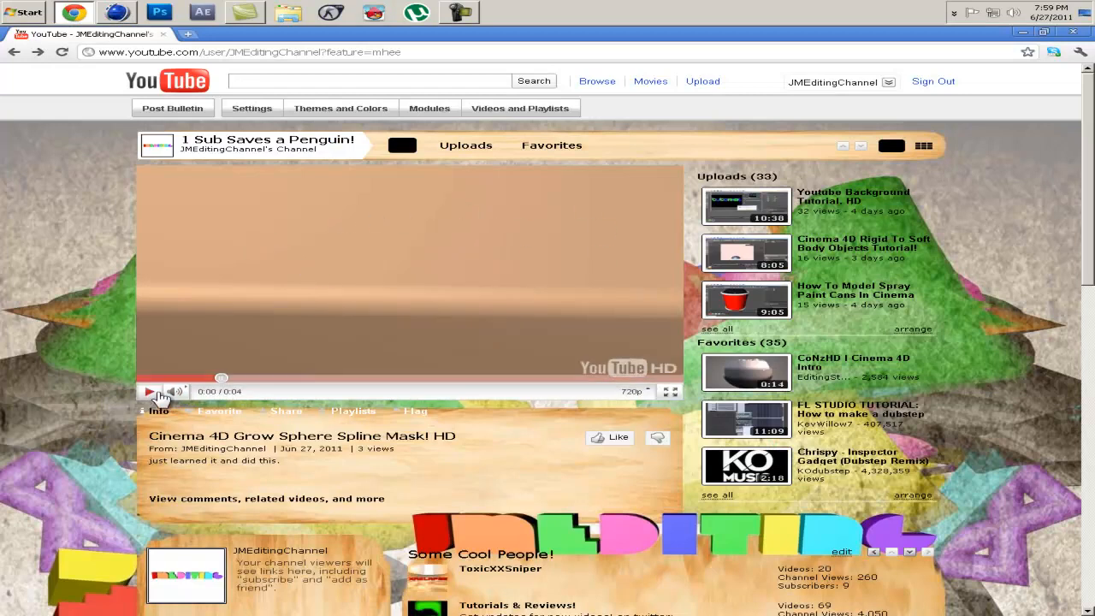
pyautogui.click(149, 390)
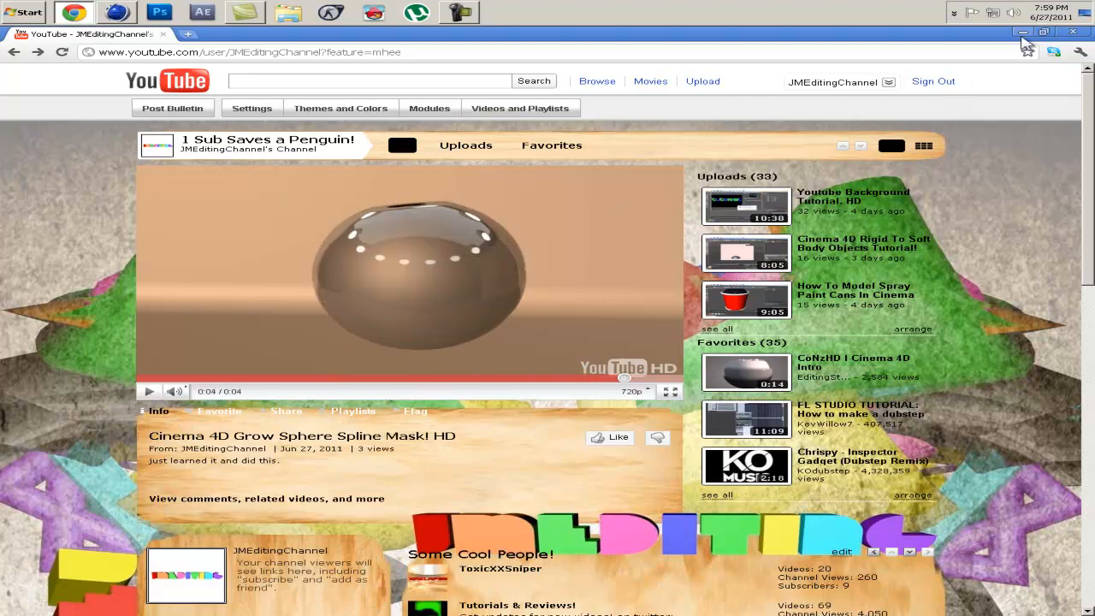
pyautogui.click(116, 12)
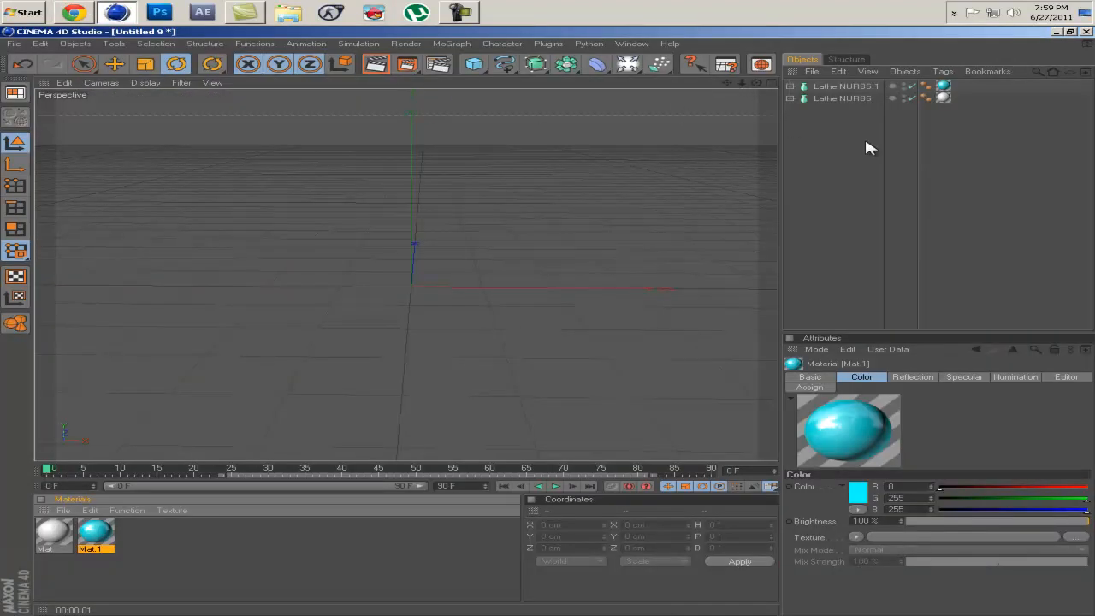
# Assign the cyan Mat.1 to Lathe NURBS.1 and bring up the light object palette.
pyautogui.click(554, 486)
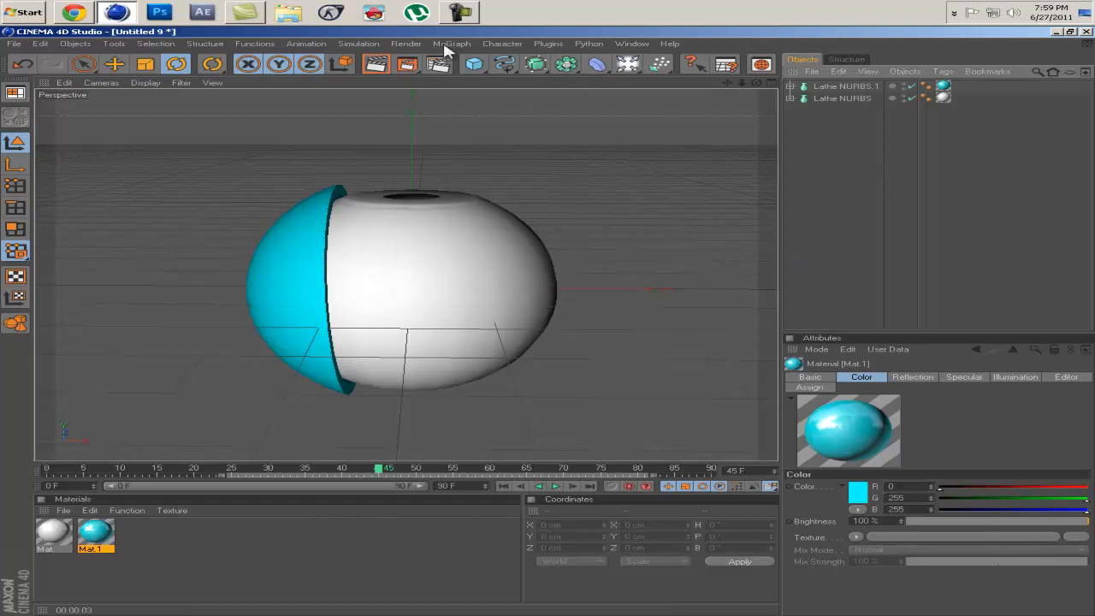
pyautogui.click(626, 65)
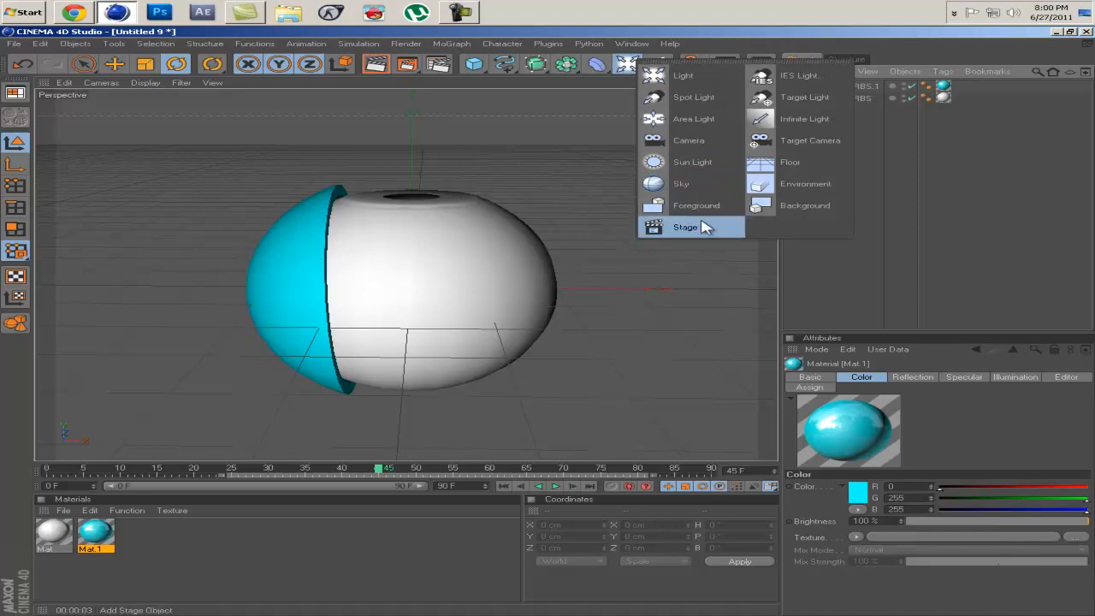
# Add a Sun light casting warm orange light on the sphere and play the animation.
pyautogui.click(692, 161)
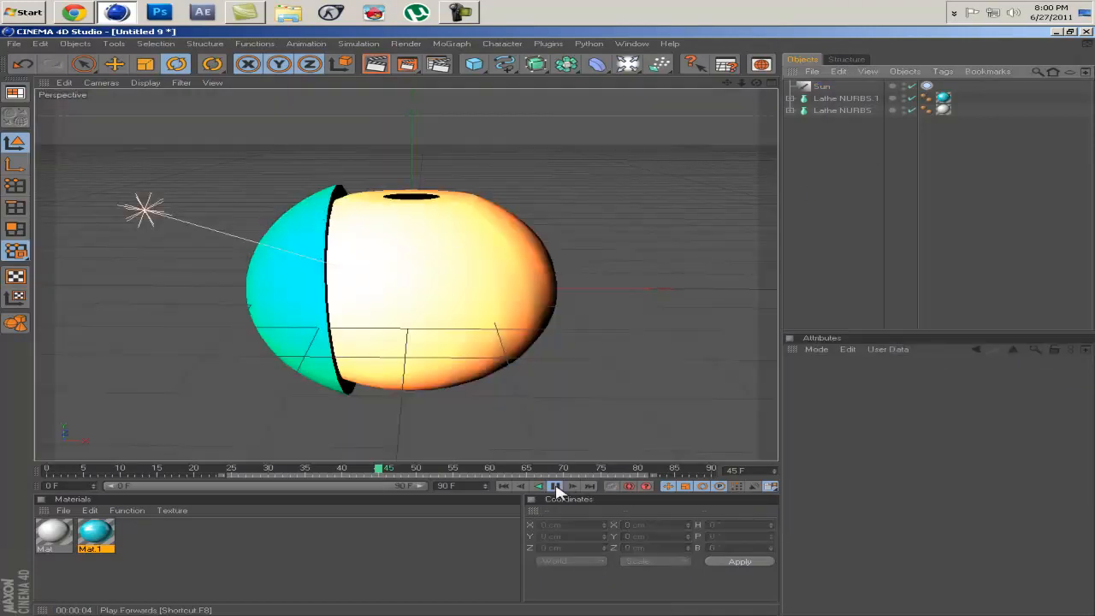
pyautogui.click(554, 486)
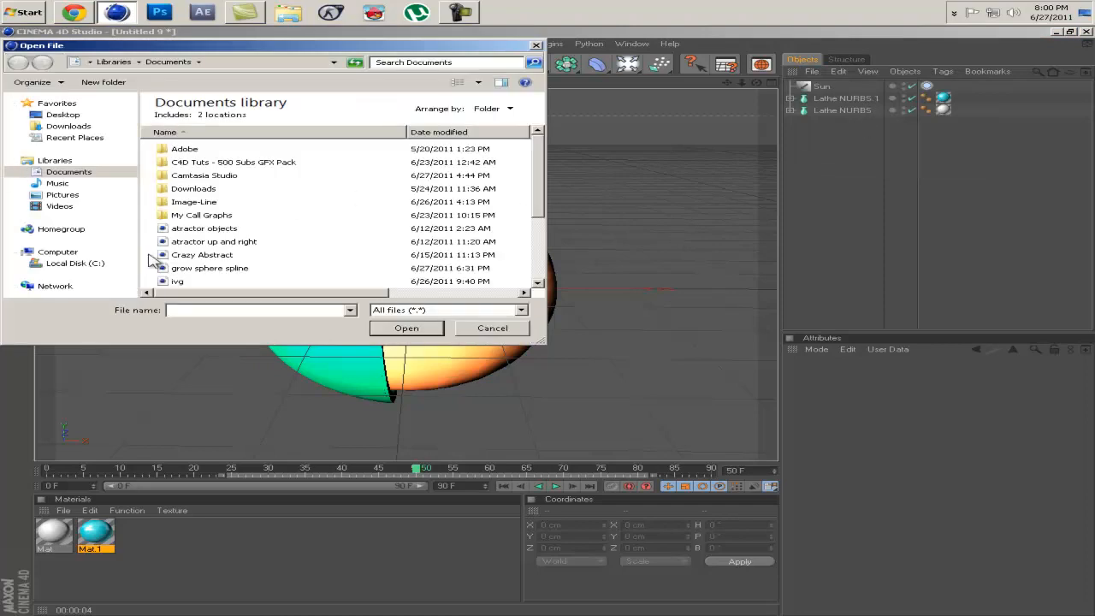
# Merge the RingLight scene from the GFX pack's LightRooms folder, adding the studio backdrop.
pyautogui.click(233, 161)
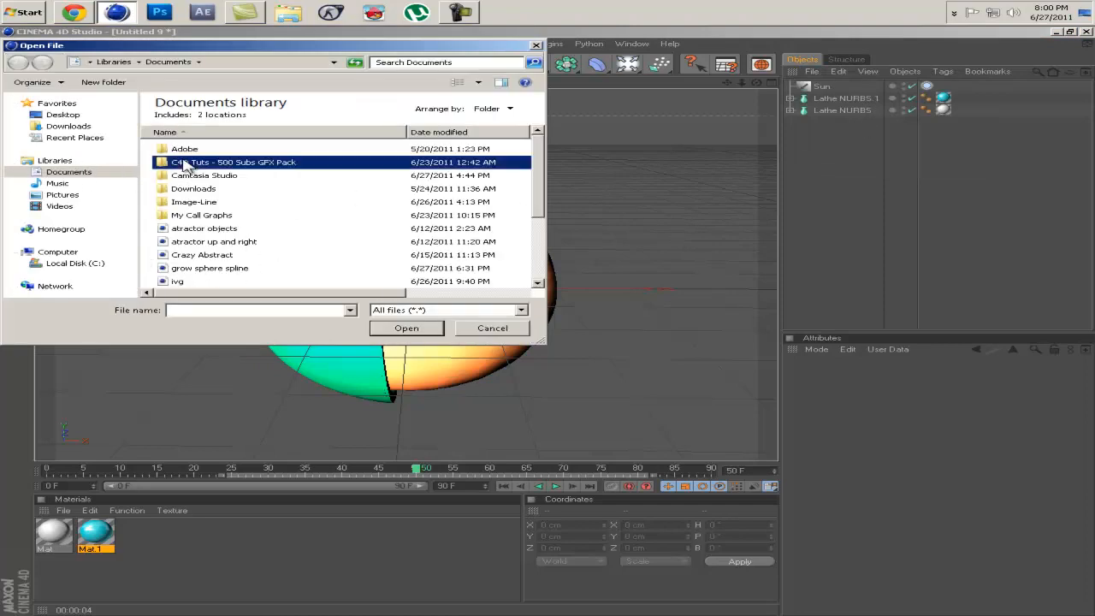
pyautogui.doubleClick(236, 161)
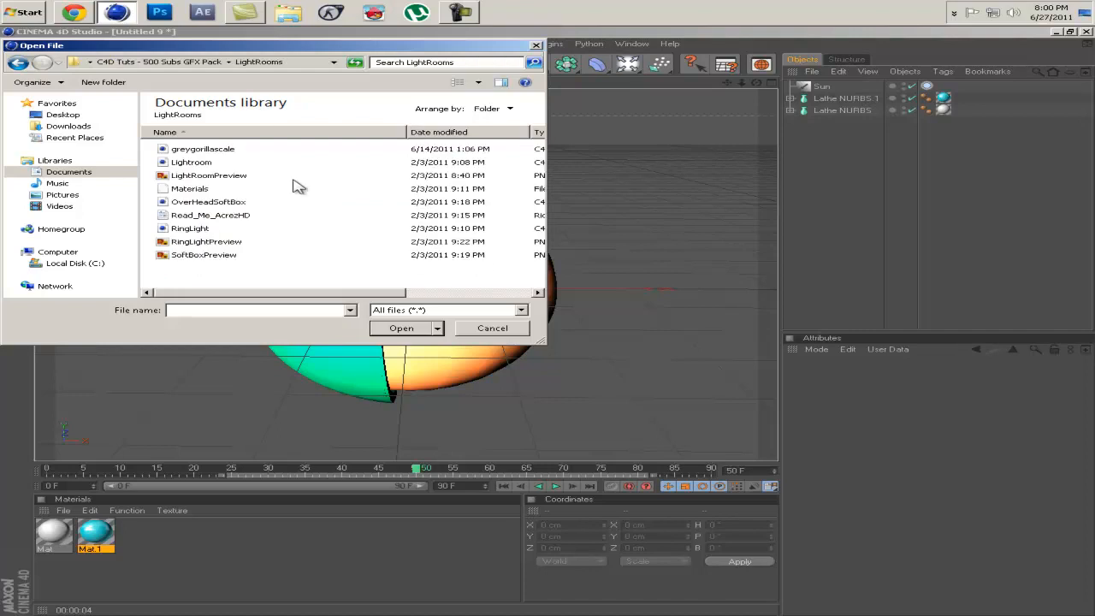
pyautogui.click(190, 228)
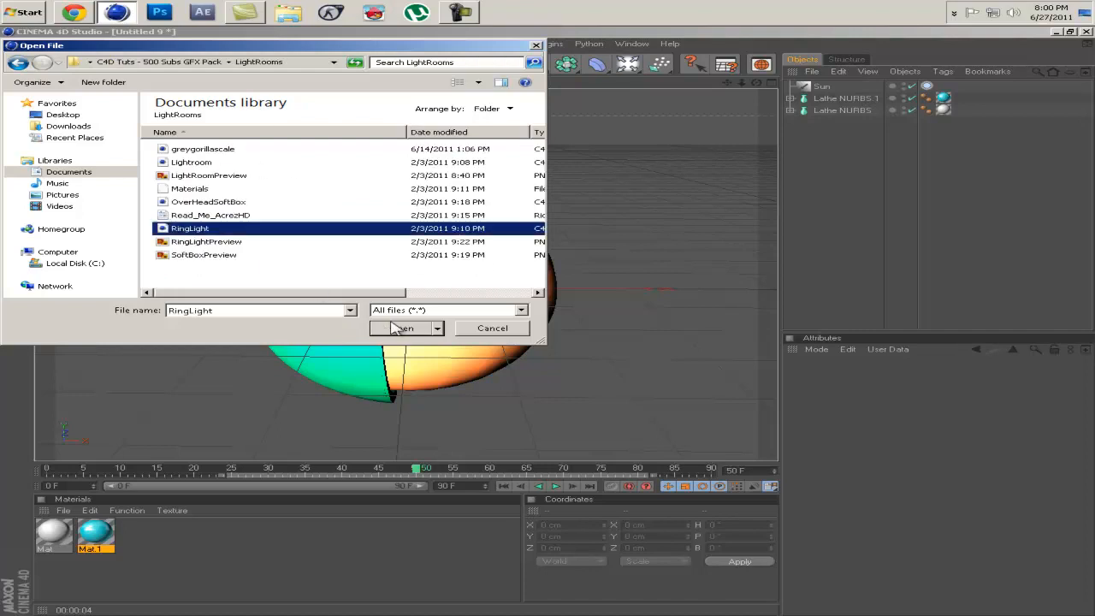
pyautogui.click(402, 329)
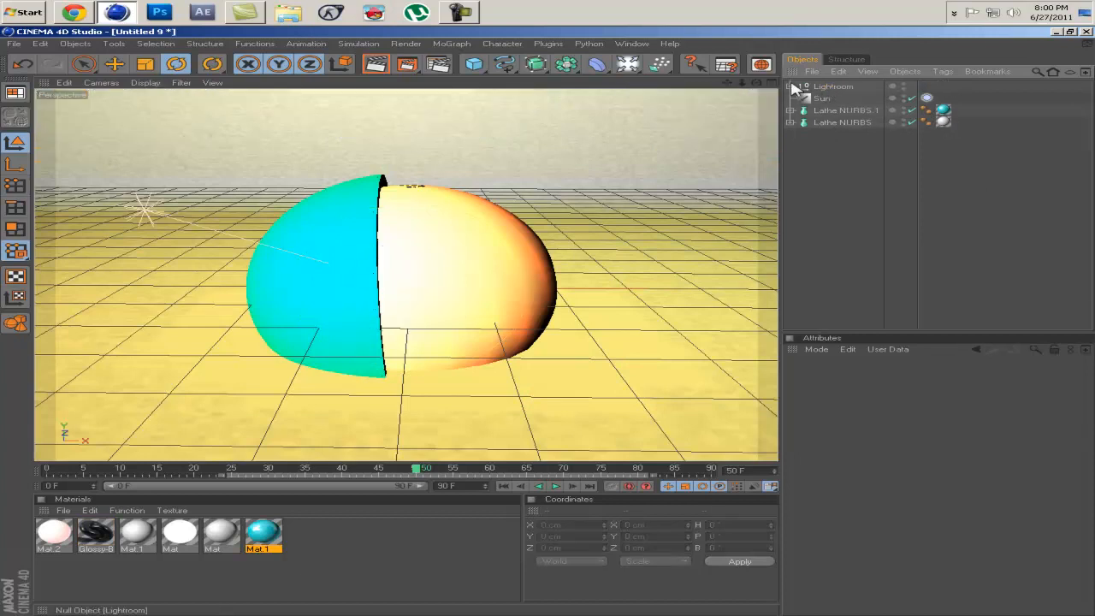
# Expand the Lightroom group and drag ClonerForRingLights to the top level, then preview the render.
pyautogui.click(790, 86)
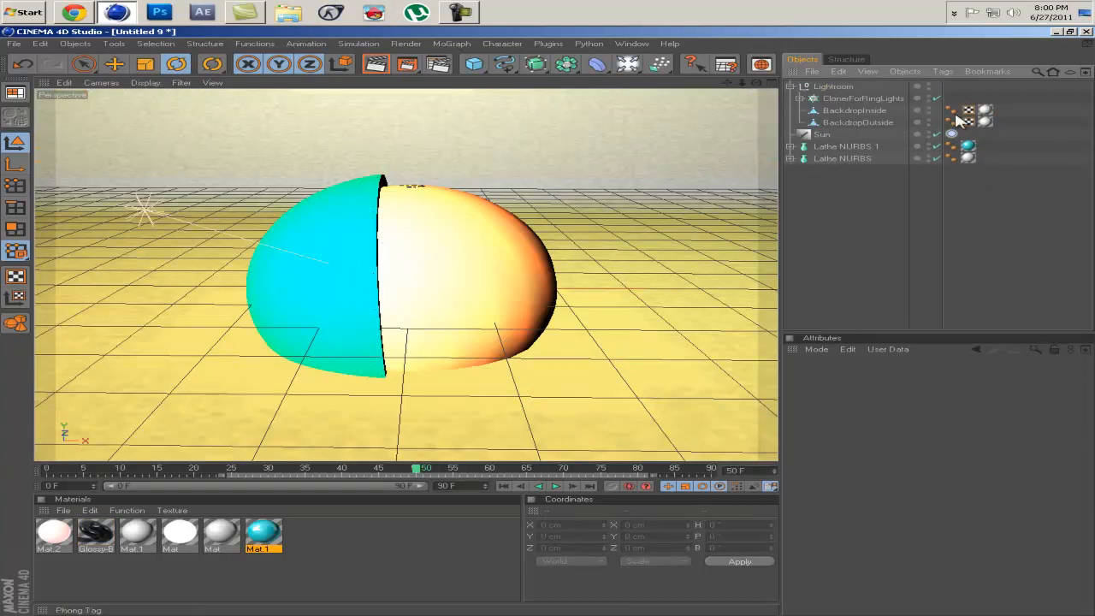
pyautogui.click(862, 98)
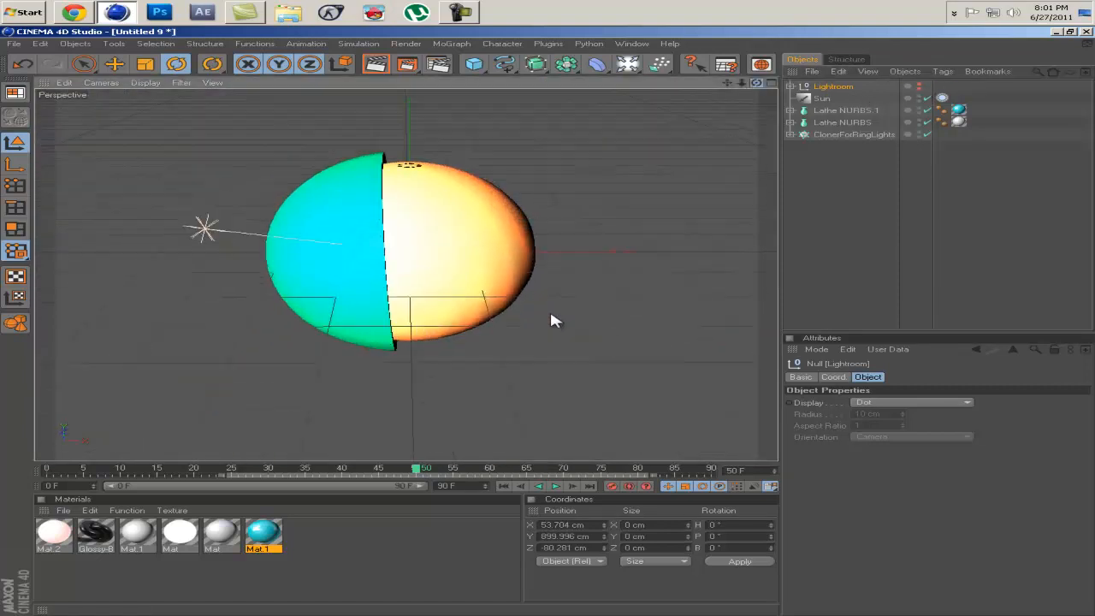
pyautogui.click(854, 133)
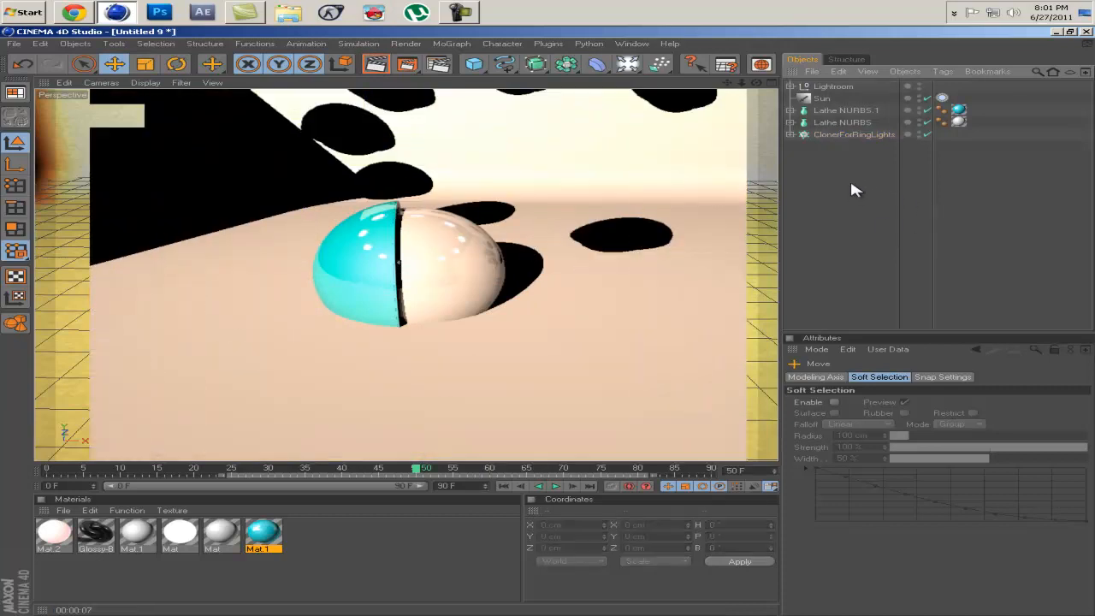
# Change the Sun light's shadow type in its Shadow attributes.
pyautogui.click(821, 98)
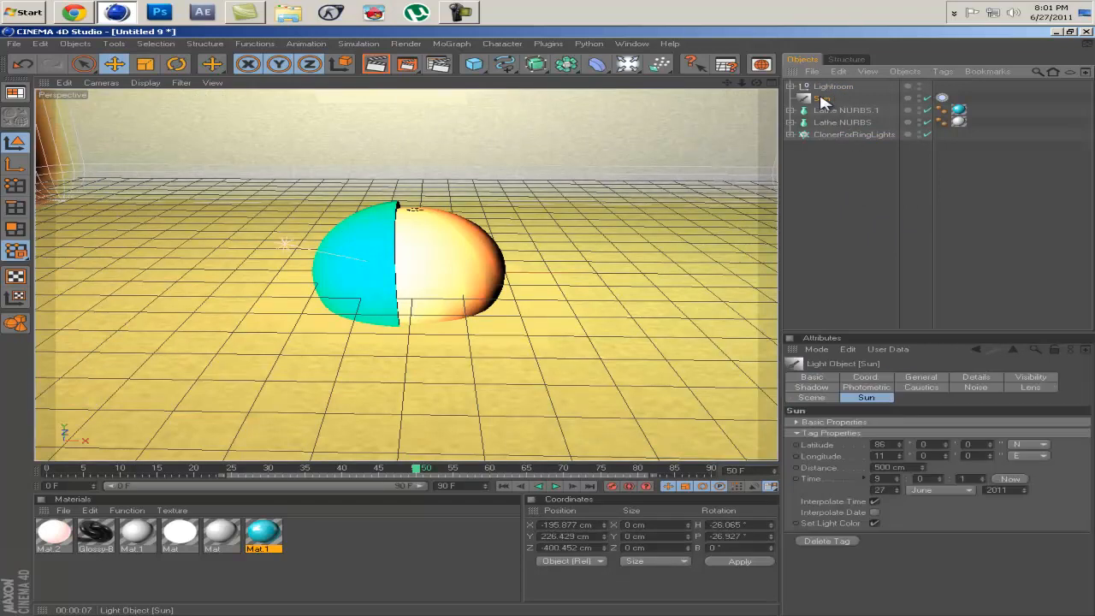
pyautogui.click(811, 386)
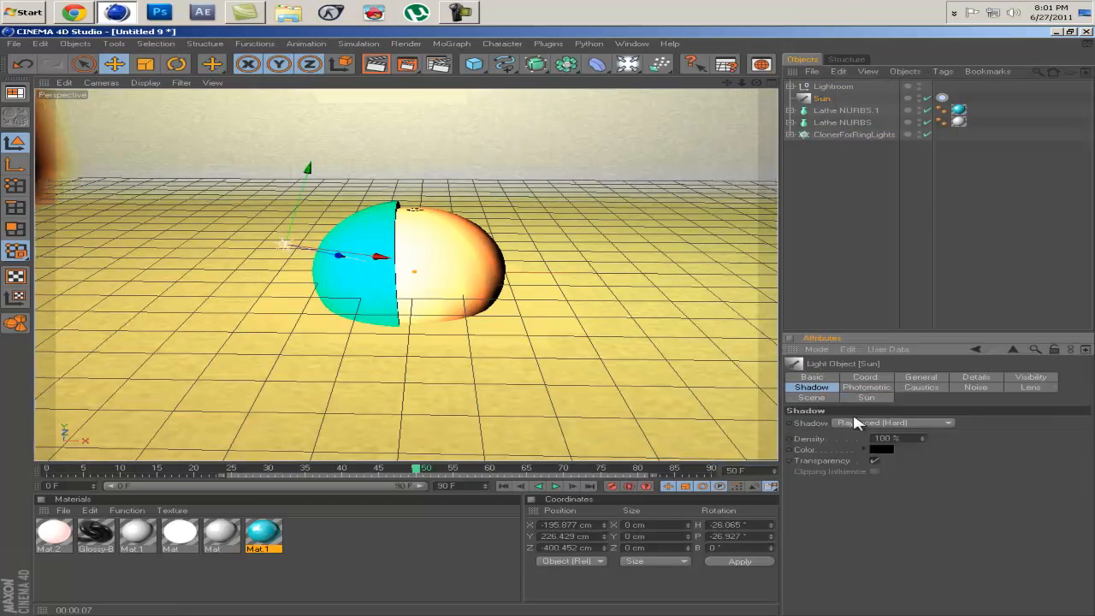
pyautogui.click(893, 421)
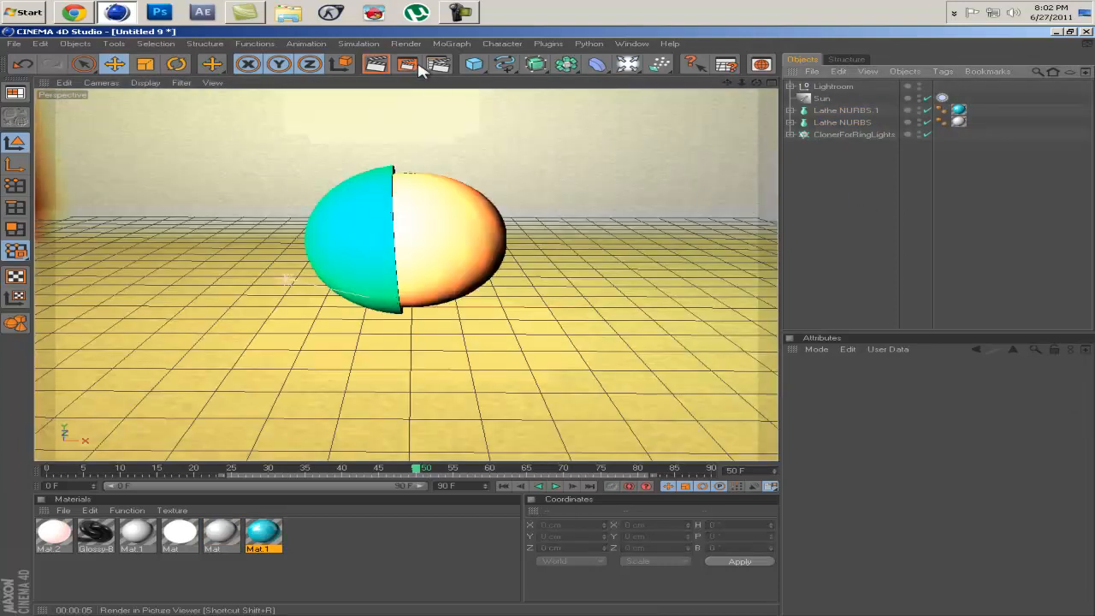
# Set render output to the HDV/HDTV 720 29.97 preset at 1280 by 720.
pyautogui.click(407, 43)
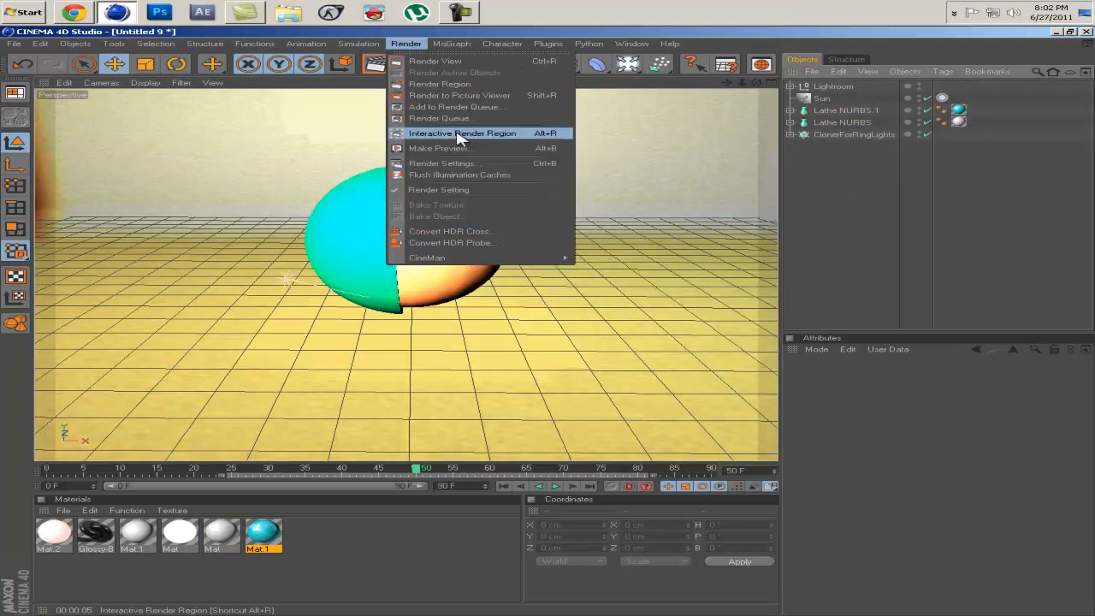
pyautogui.click(443, 162)
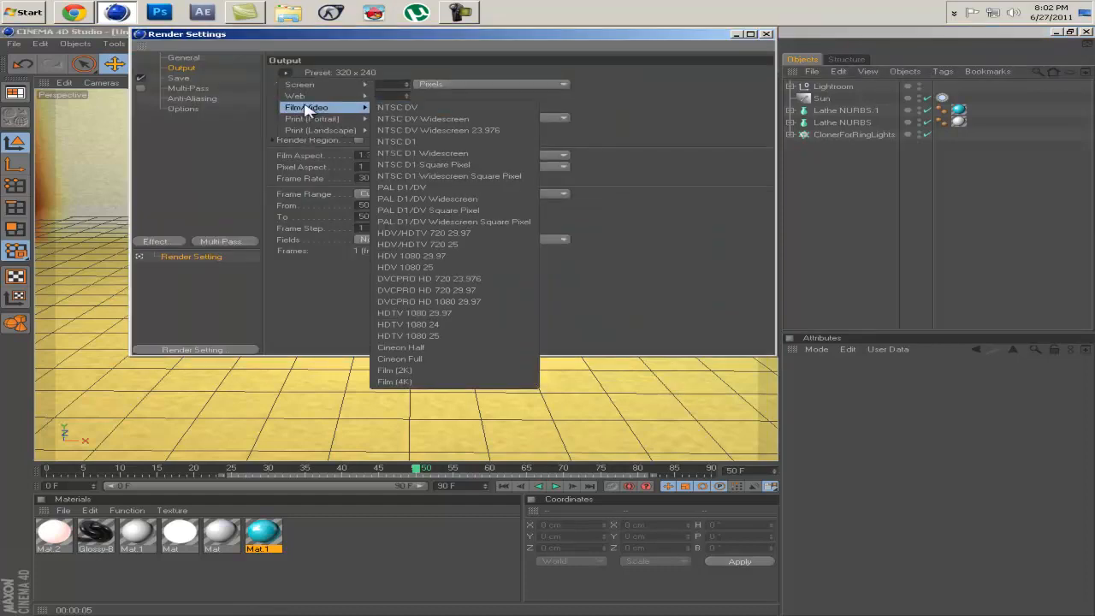
pyautogui.moveTo(419, 233)
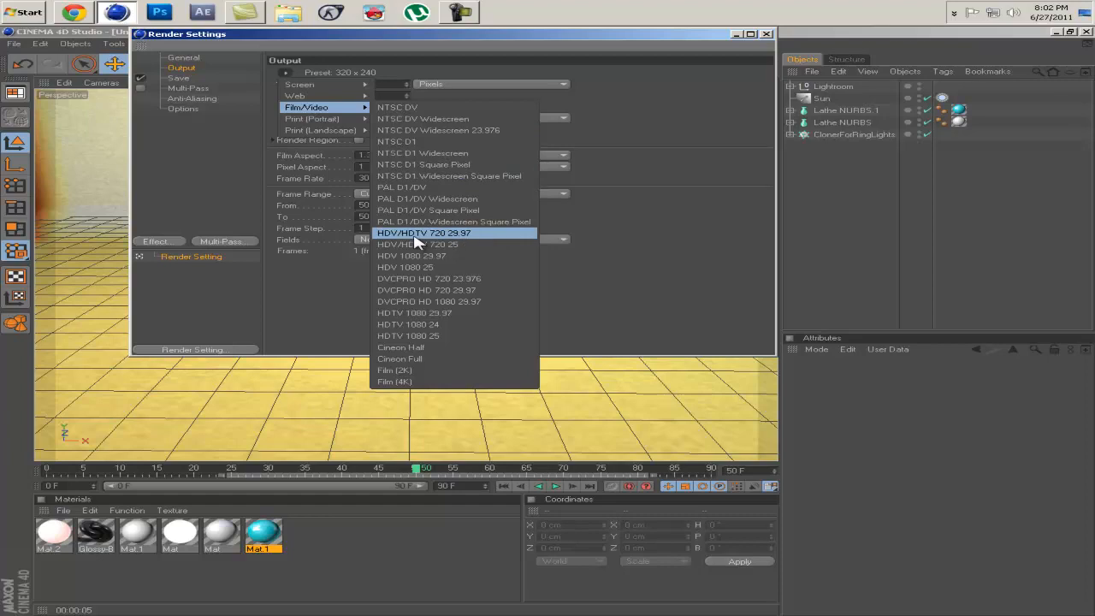
pyautogui.moveTo(477, 242)
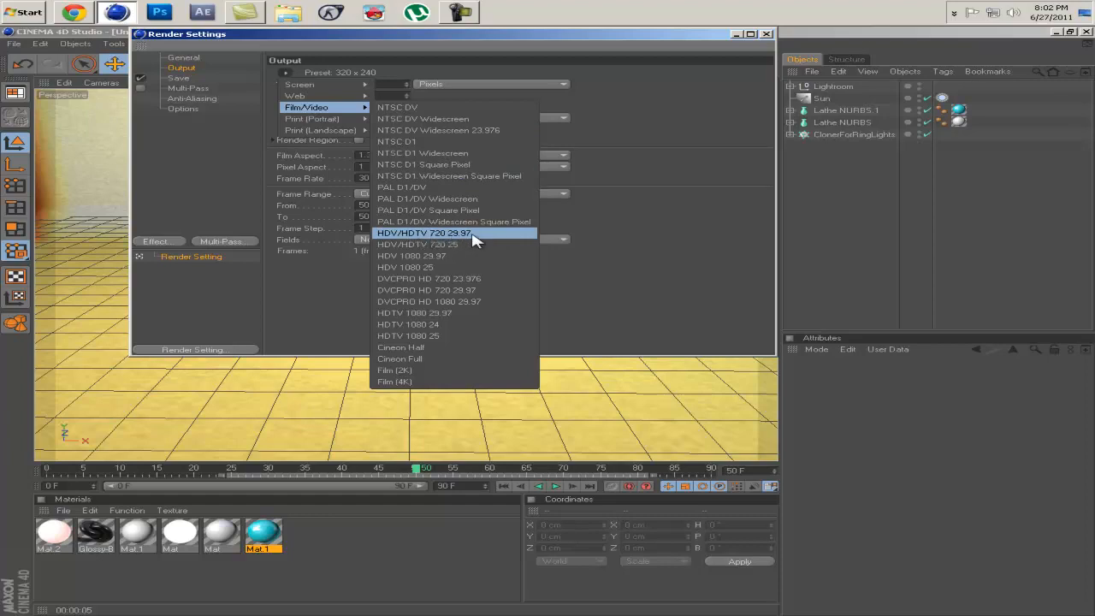
pyautogui.click(424, 233)
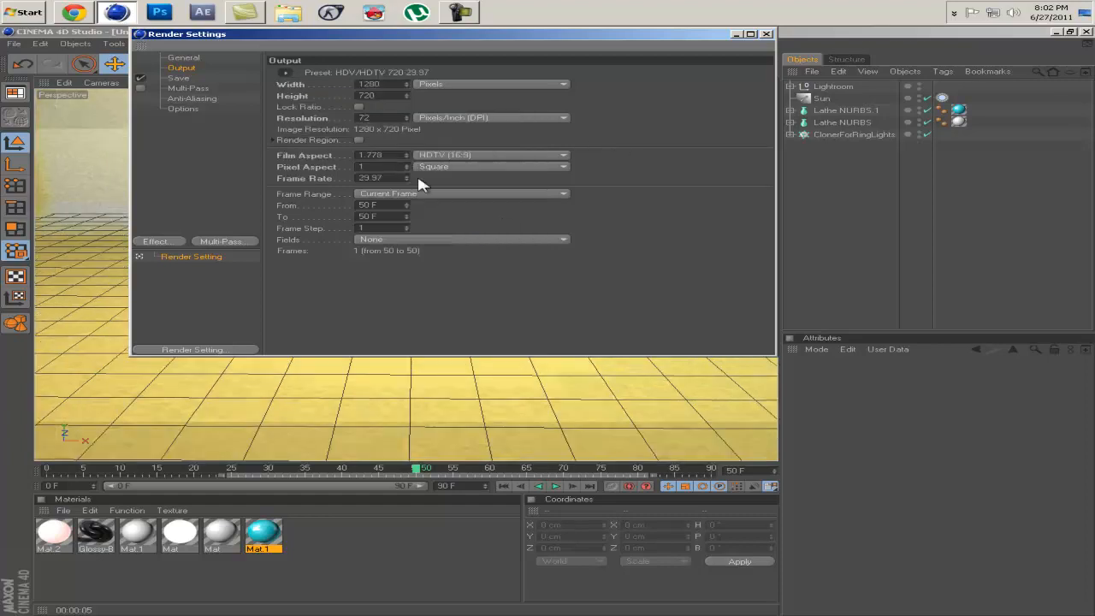
# Choose QuickTime Movie as the render save format.
pyautogui.click(462, 191)
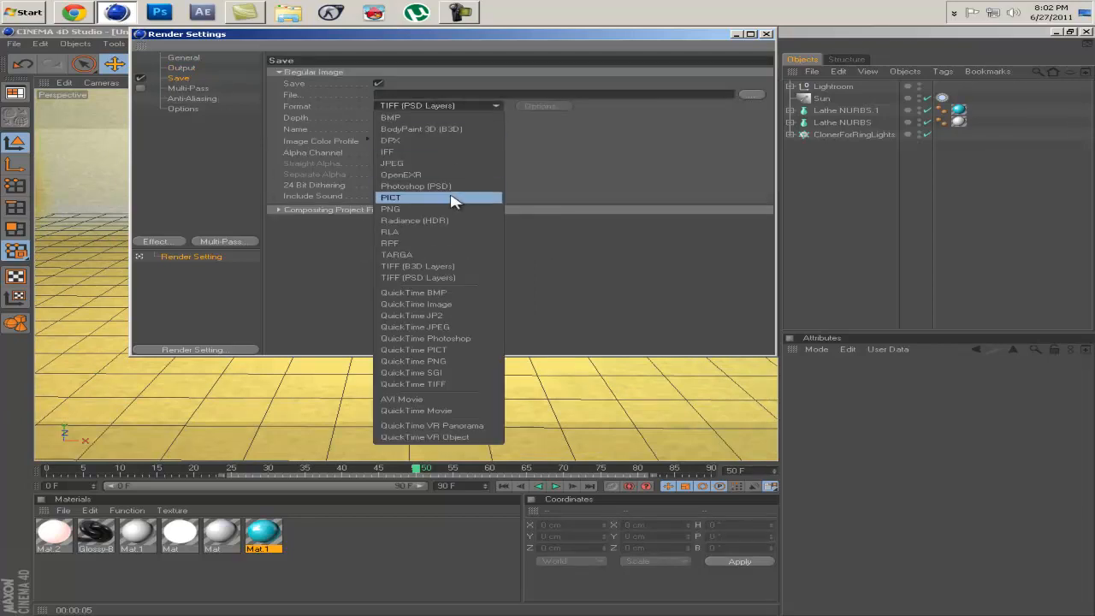
pyautogui.moveTo(414, 399)
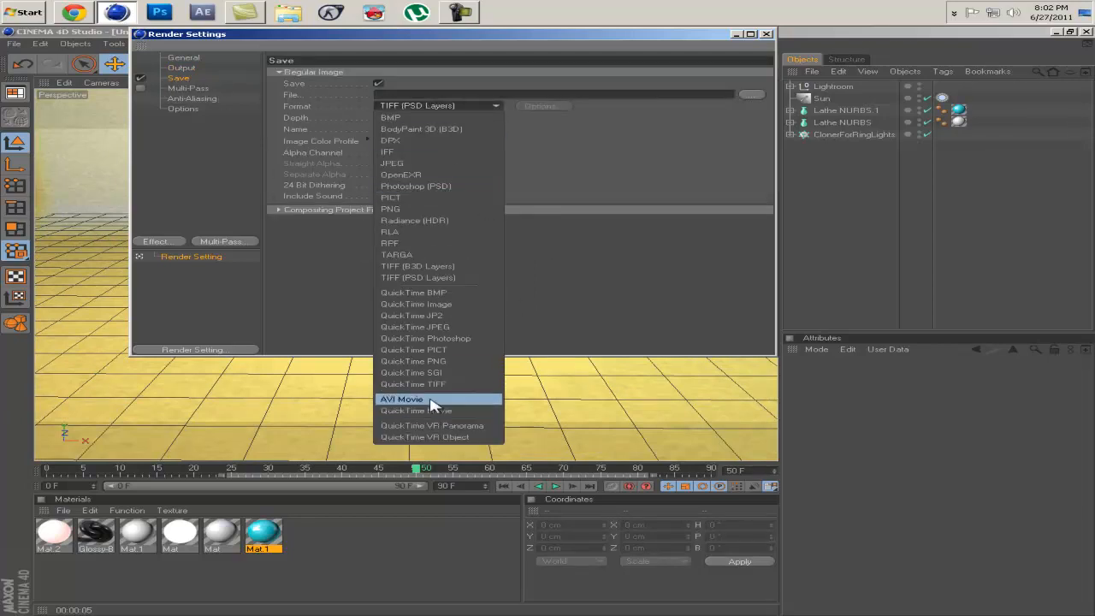
pyautogui.moveTo(431, 410)
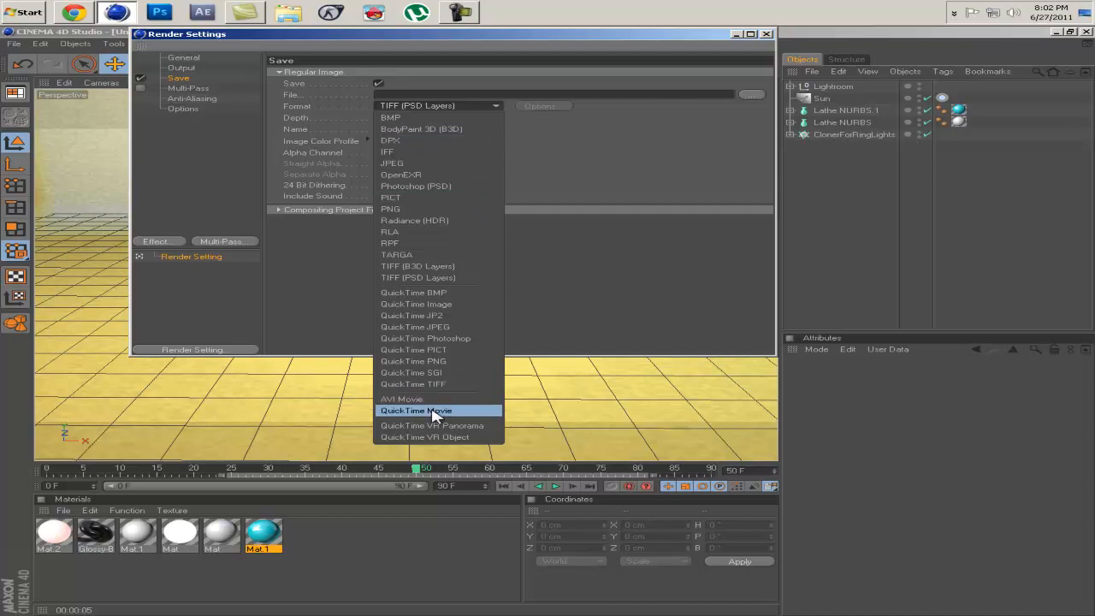
pyautogui.click(191, 97)
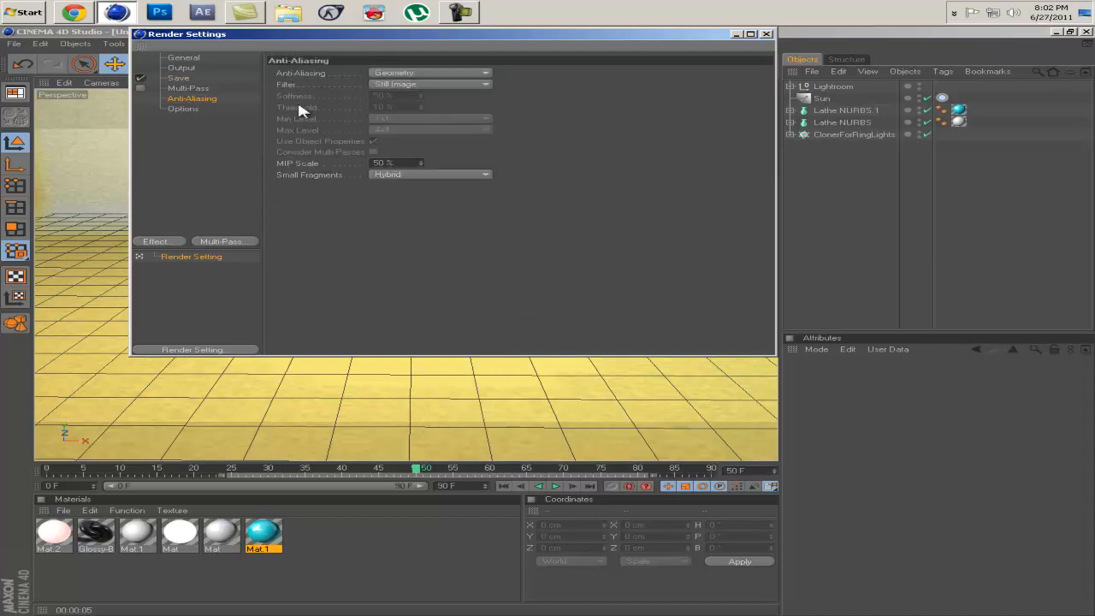
# Set render anti-aliasing to Best.
pyautogui.click(428, 72)
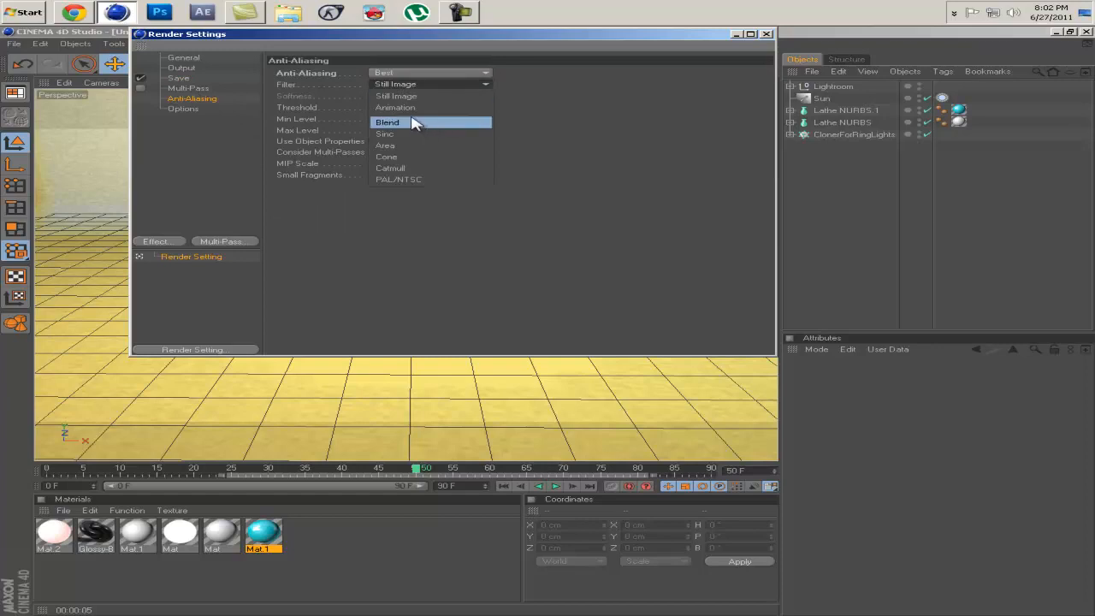
pyautogui.click(393, 106)
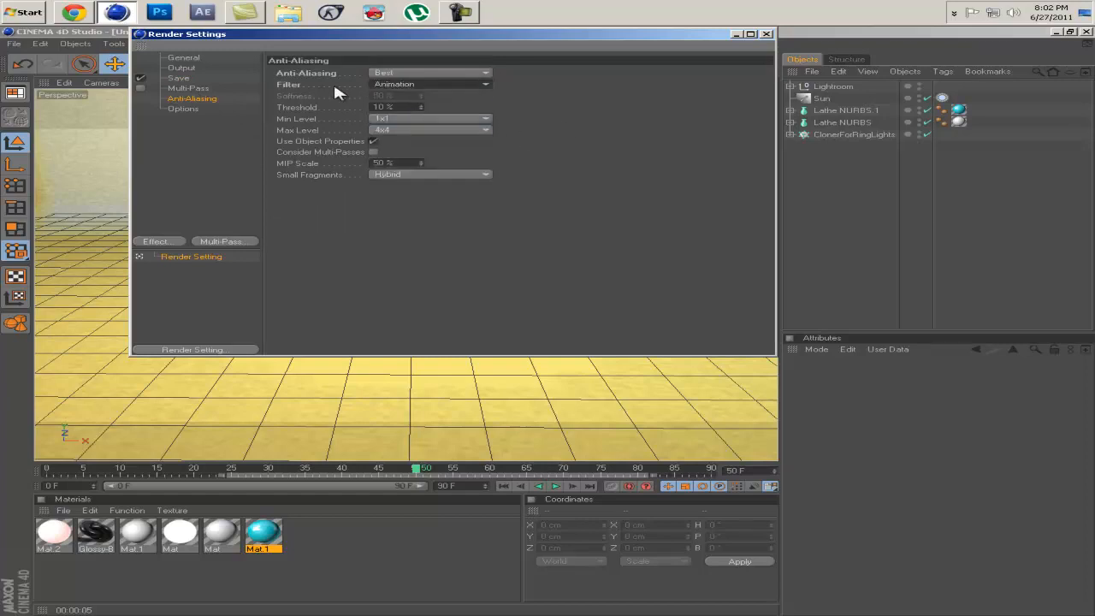
pyautogui.click(183, 110)
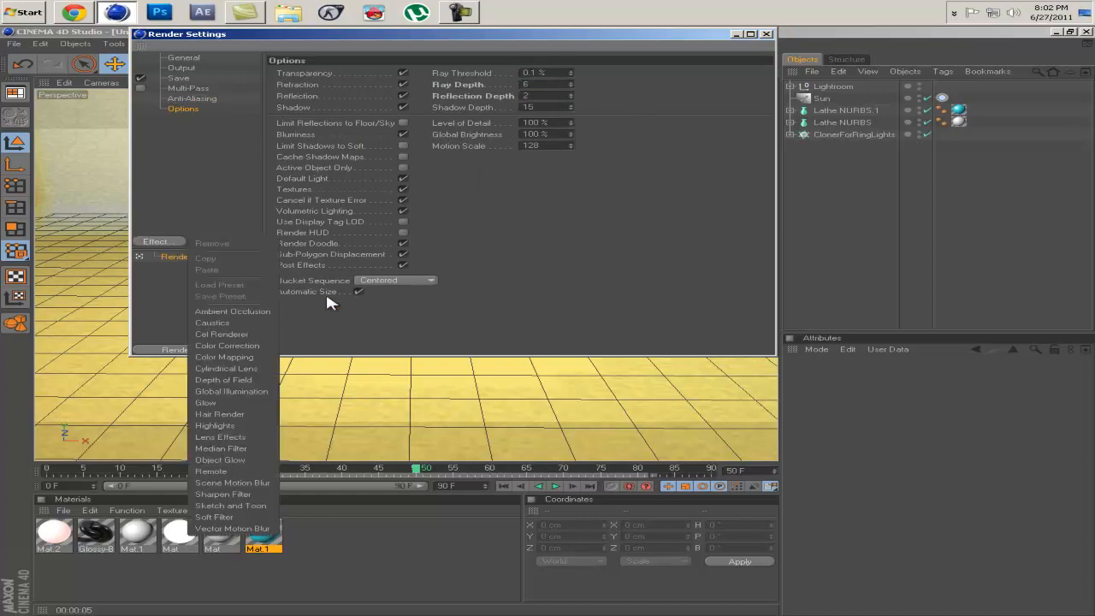
# Add Ambient Occlusion and Depth of Field render effects and close the settings.
pyautogui.click(233, 311)
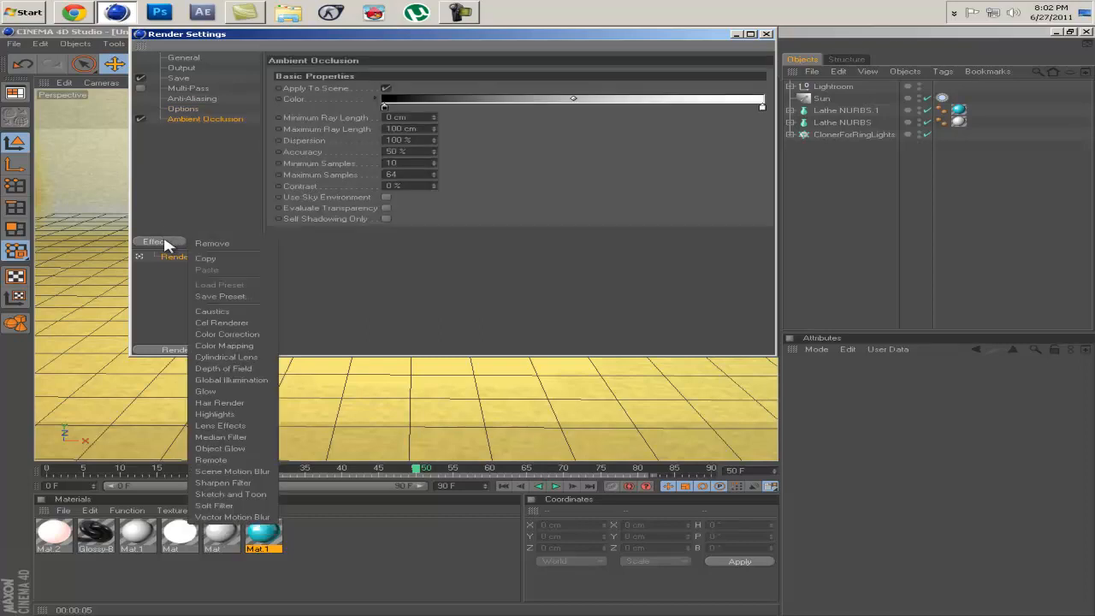
pyautogui.click(223, 368)
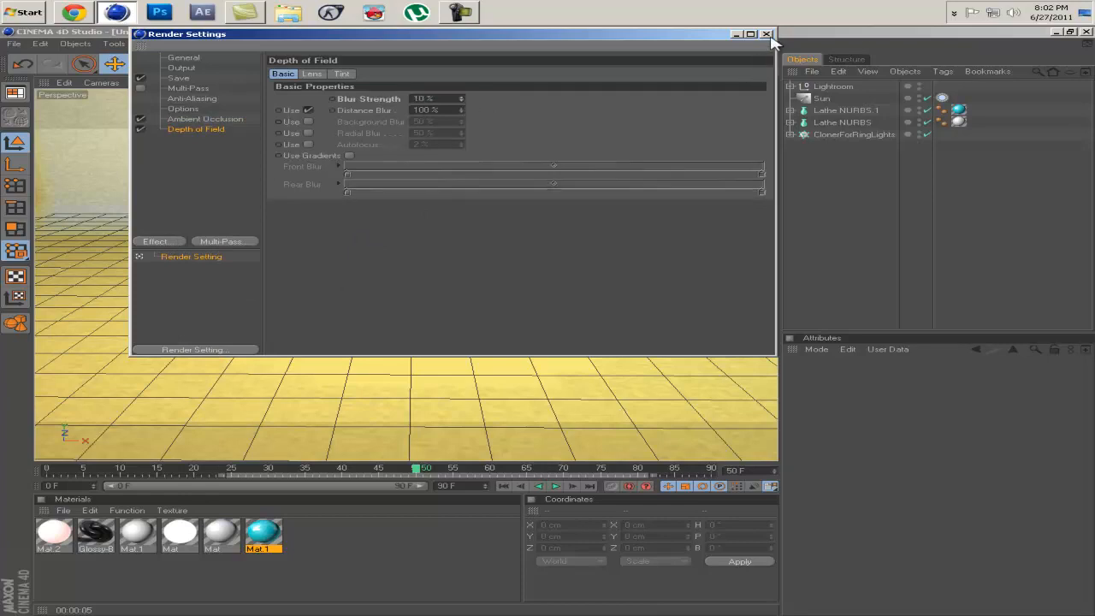
pyautogui.click(767, 34)
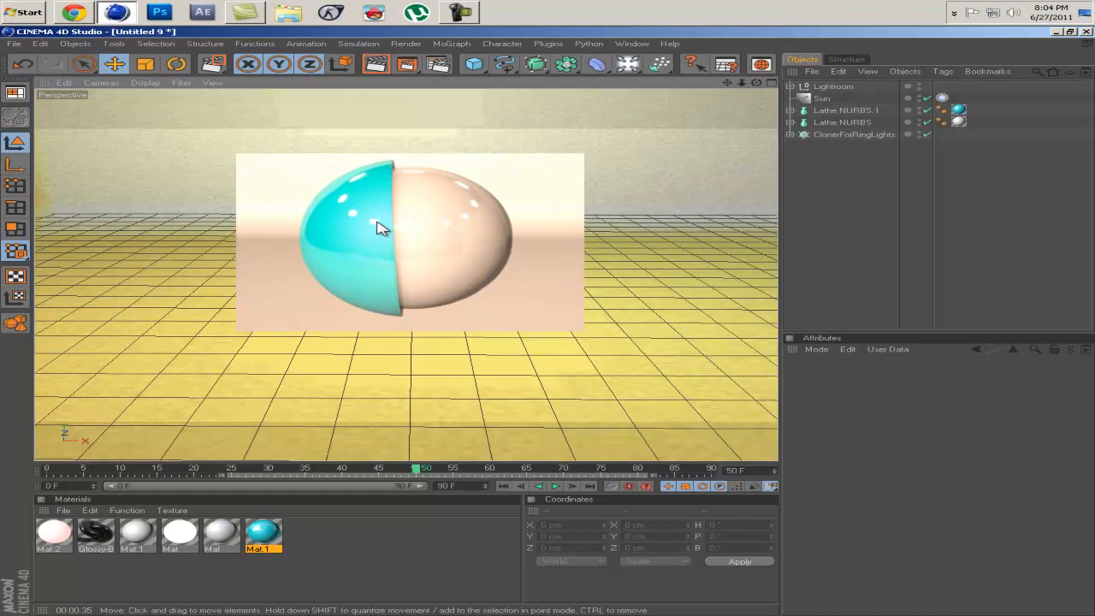
pyautogui.moveTo(462, 229)
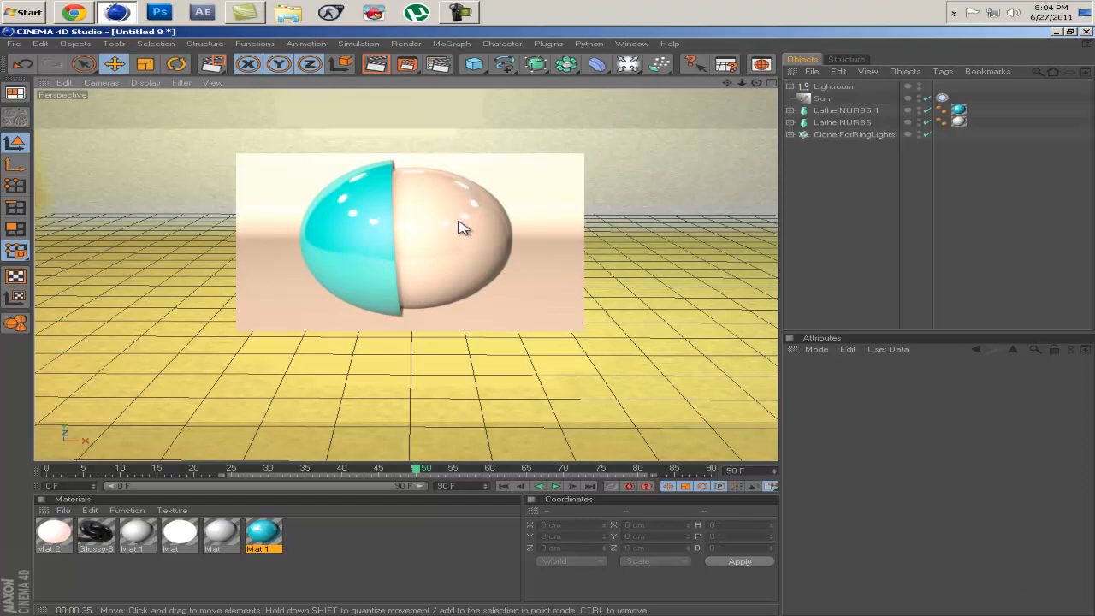
pyautogui.moveTo(414, 325)
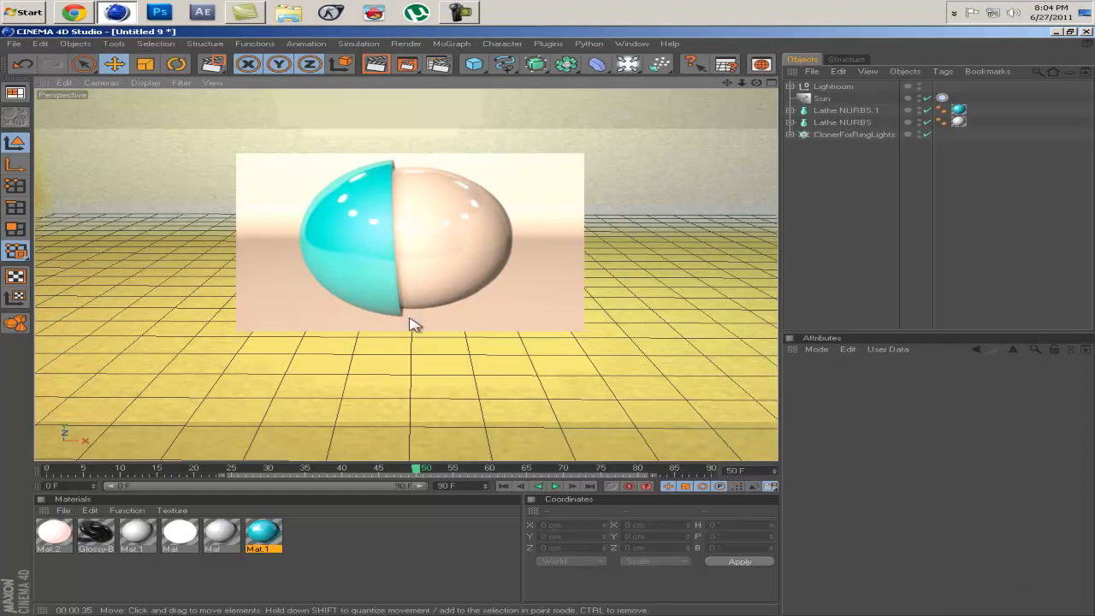
pyautogui.moveTo(409, 291)
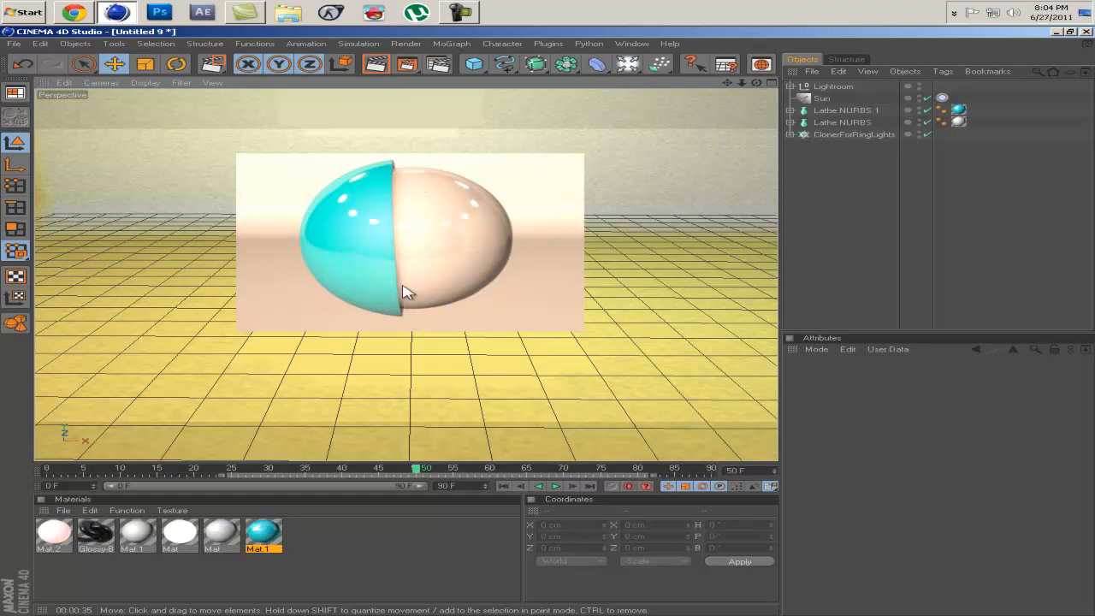
pyautogui.moveTo(425, 329)
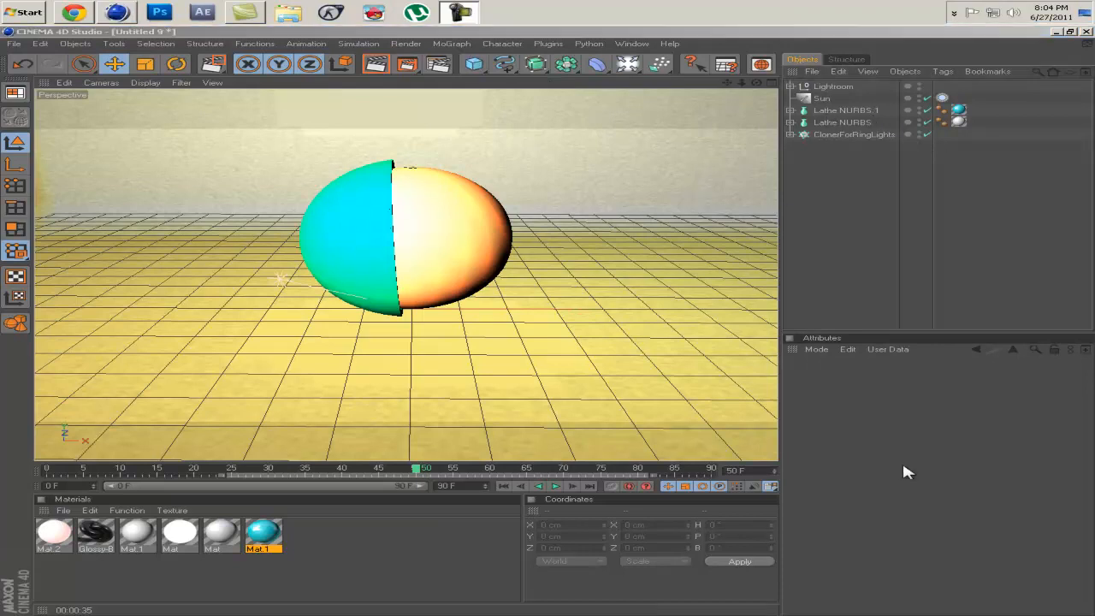
pyautogui.moveTo(1060, 585)
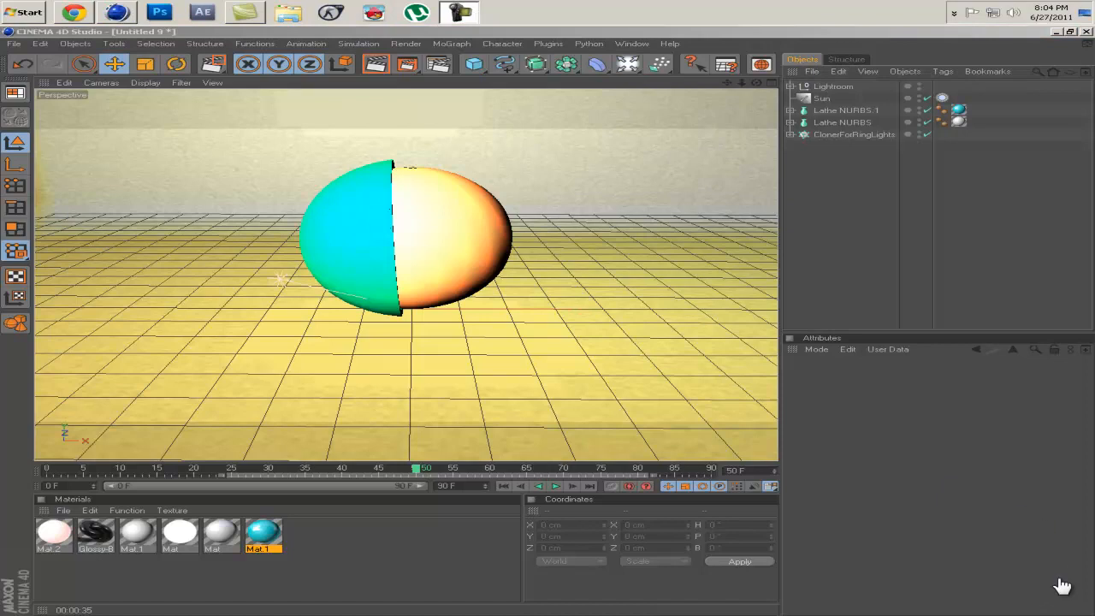